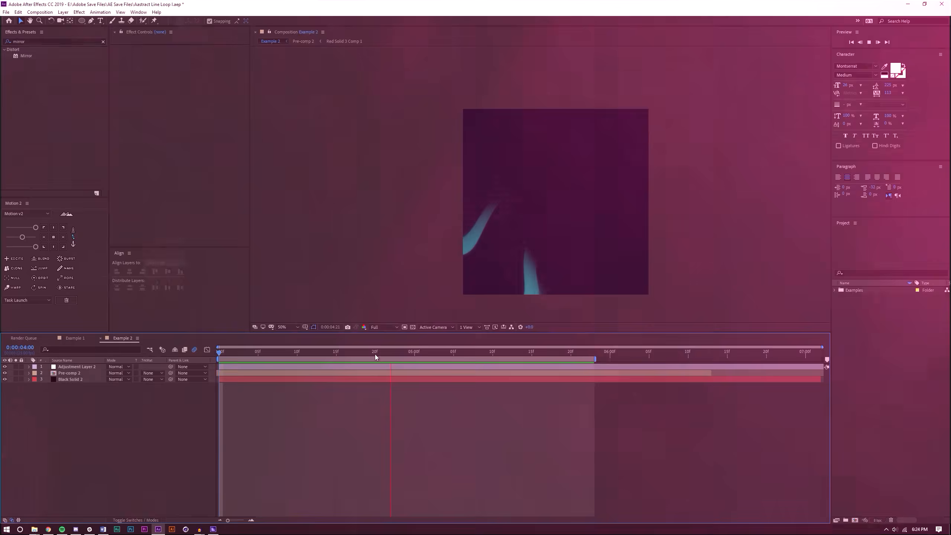
Preview the pink Example 1 and teal Example 2 loops, finishing on Example 1.
{"action": "left_click", "coordinate": [74, 338]}
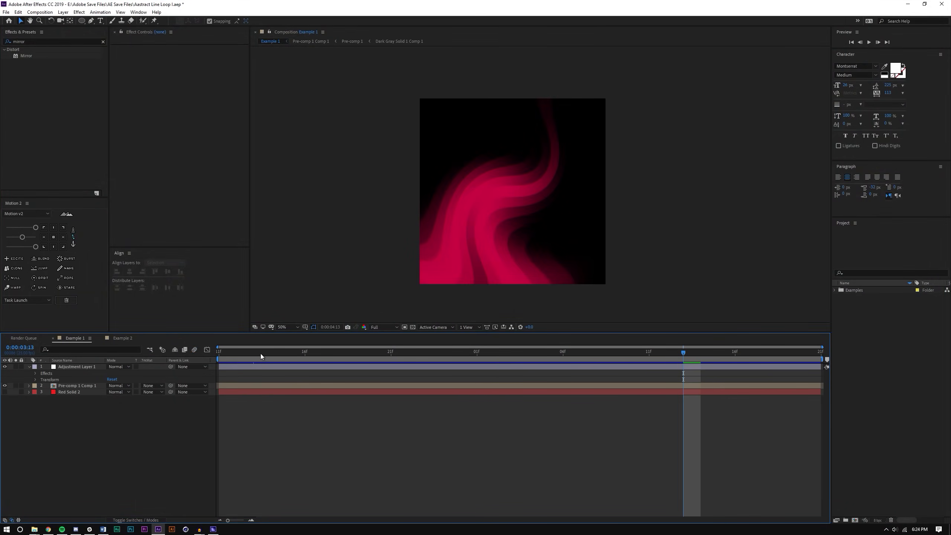
{"action": "left_click", "coordinate": [718, 352]}
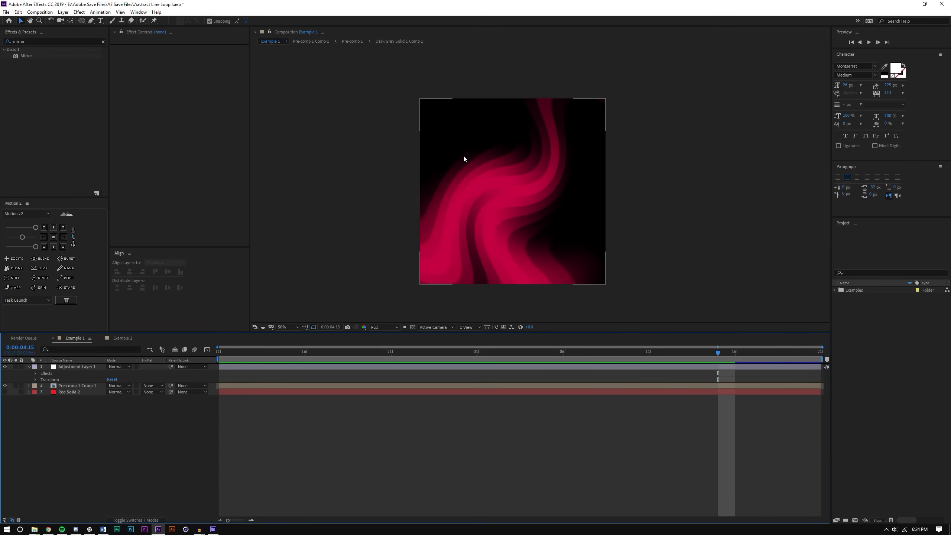
{"action": "mouse_move", "coordinate": [483, 151]}
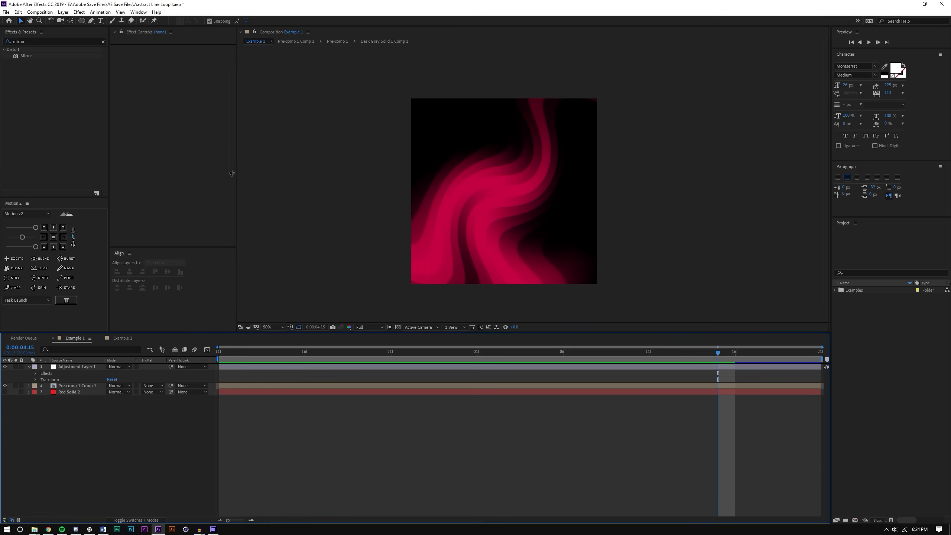
{"action": "left_click", "coordinate": [122, 338]}
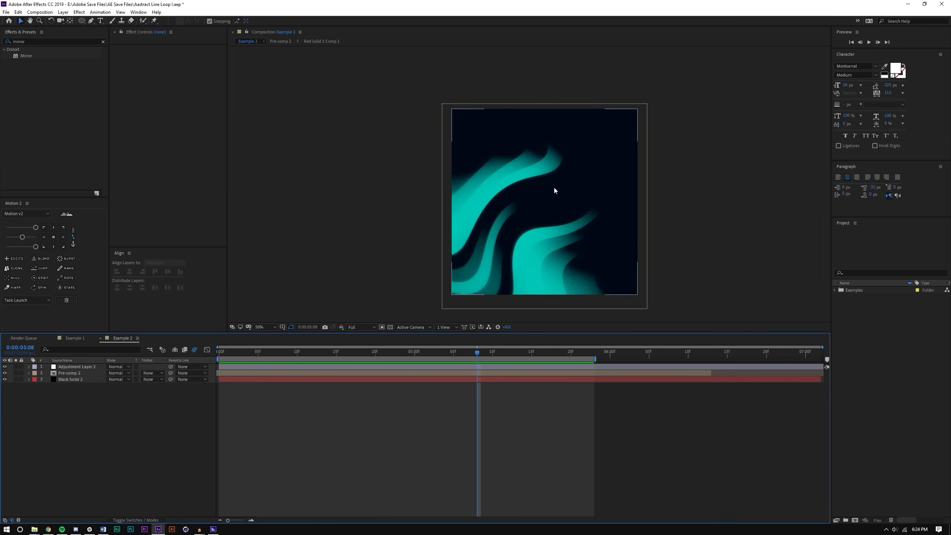
{"action": "left_click", "coordinate": [74, 338]}
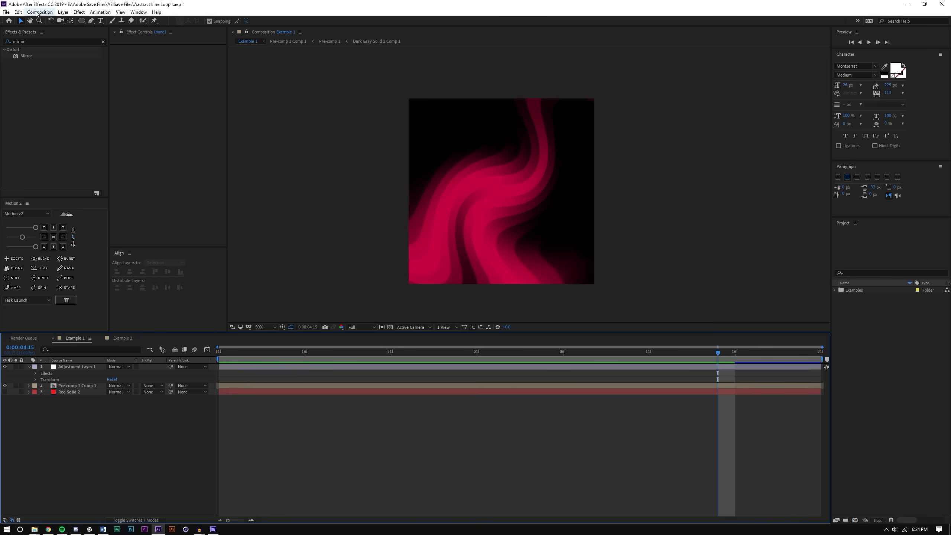
Create Comp 1 at 1000×1000 pixels, 25 fps, 10 seconds long.
{"action": "left_click", "coordinate": [39, 12]}
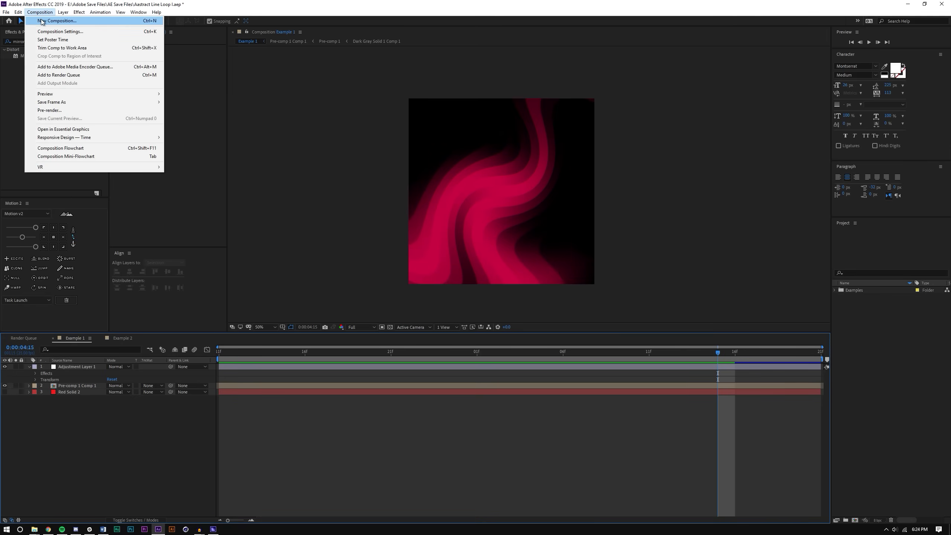
{"action": "left_click", "coordinate": [57, 20]}
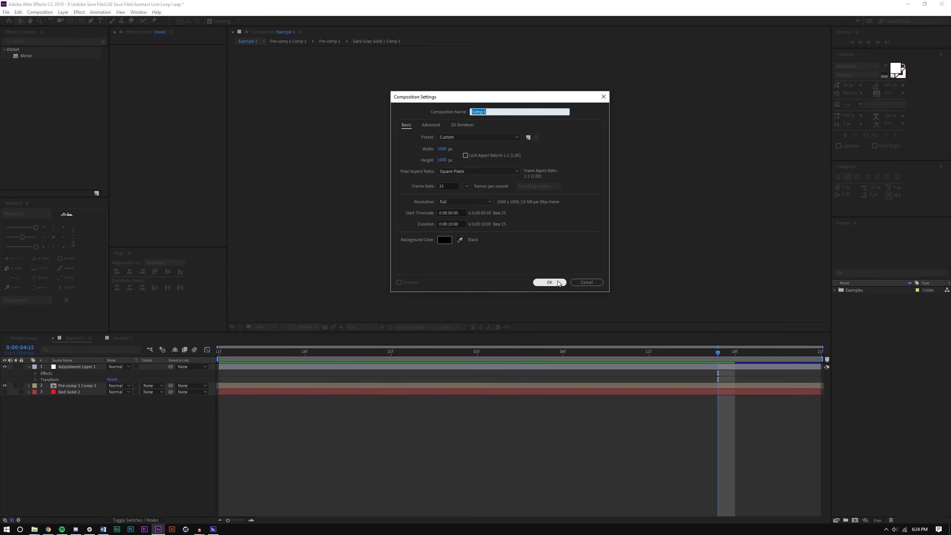
{"action": "left_click", "coordinate": [549, 282]}
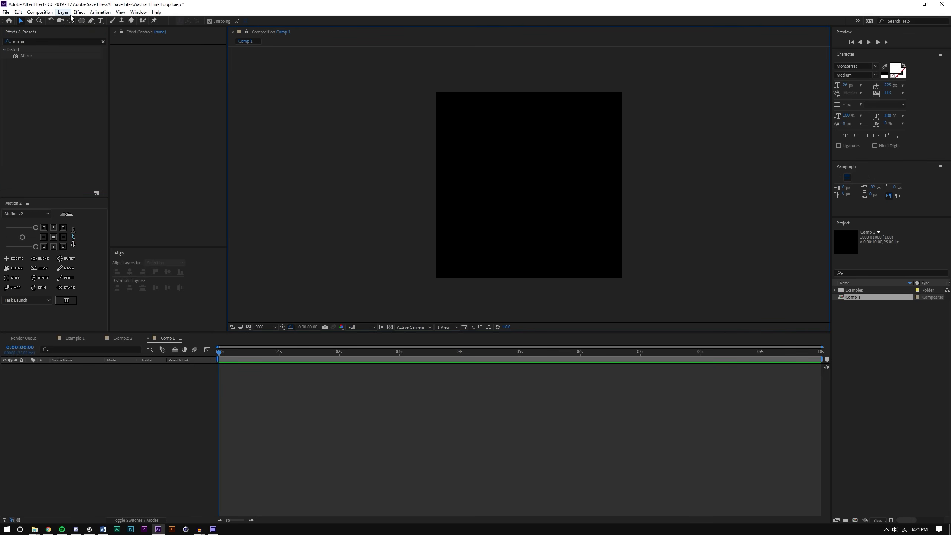
Add a composition-sized red solid, Red Solid 8, to Comp 1.
{"action": "left_click", "coordinate": [62, 12]}
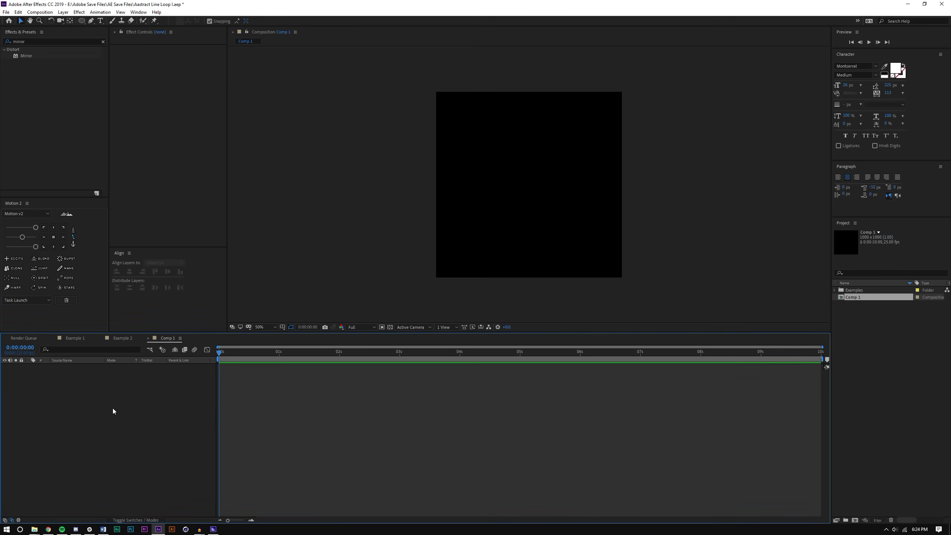
{"action": "left_click", "coordinate": [62, 11]}
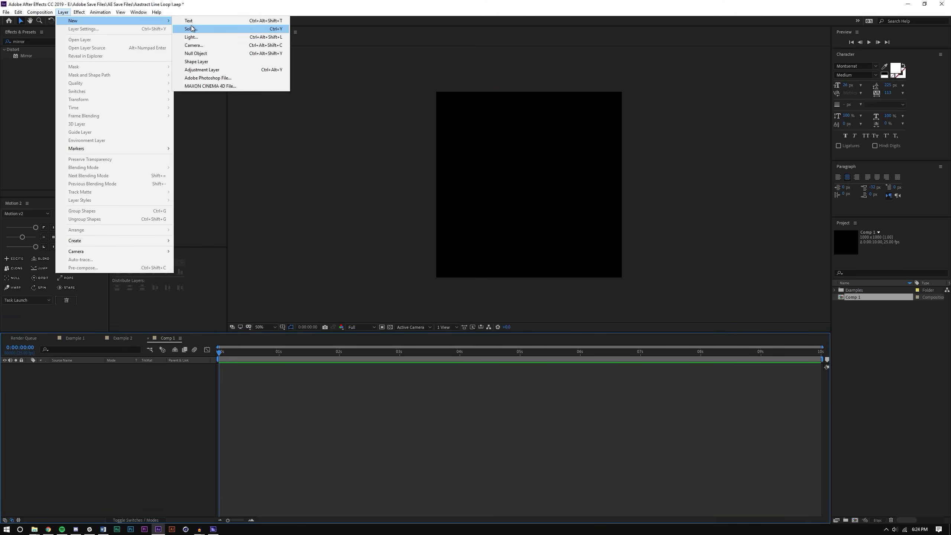
{"action": "left_click", "coordinate": [189, 28]}
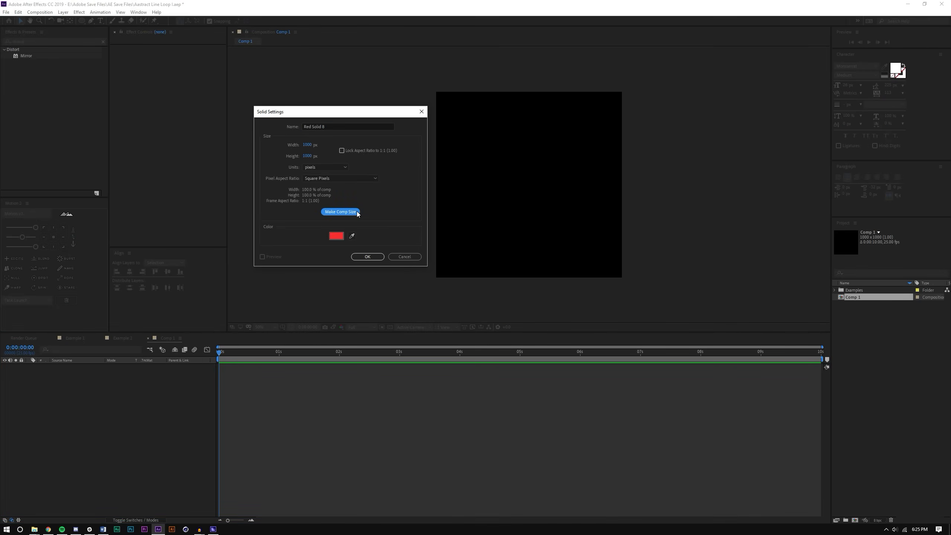
{"action": "left_click", "coordinate": [367, 257]}
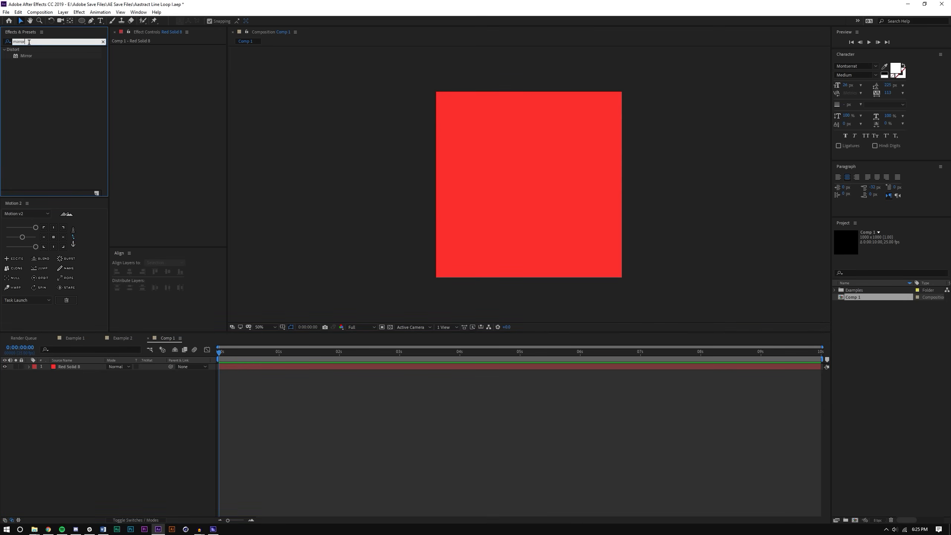
Apply CC Light Sweep with 90° direction, edge thickness 0 and Cutout light reception.
{"action": "type", "text": "cc light s"}
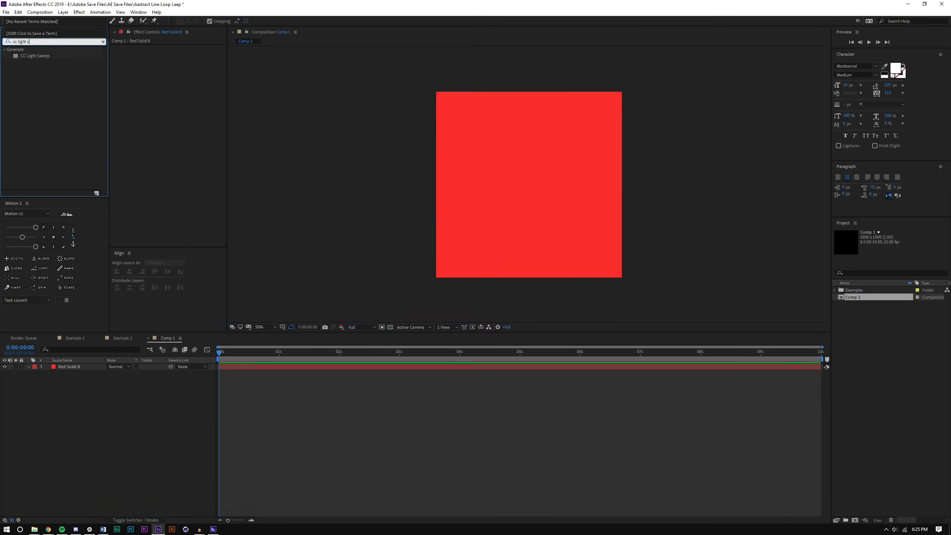
{"action": "double_click", "coordinate": [36, 55]}
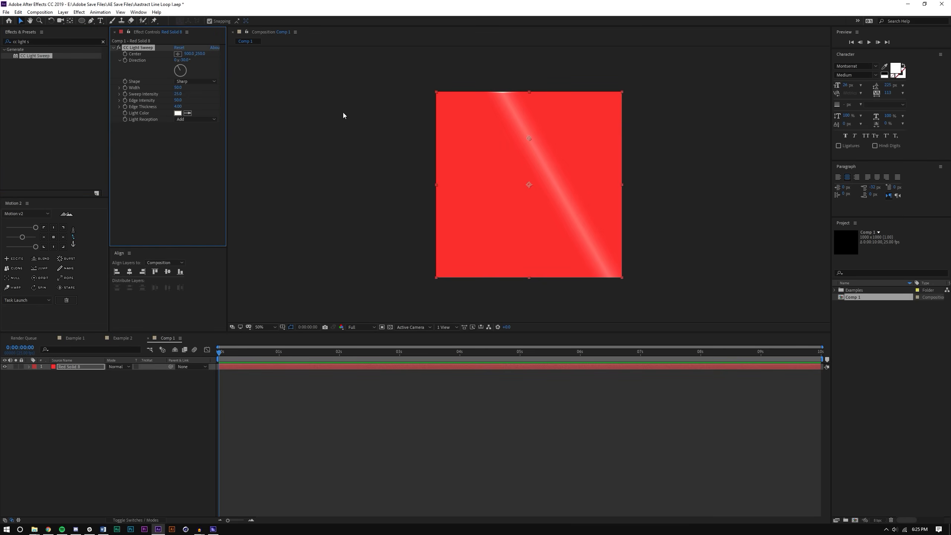
{"action": "mouse_move", "coordinate": [506, 101]}
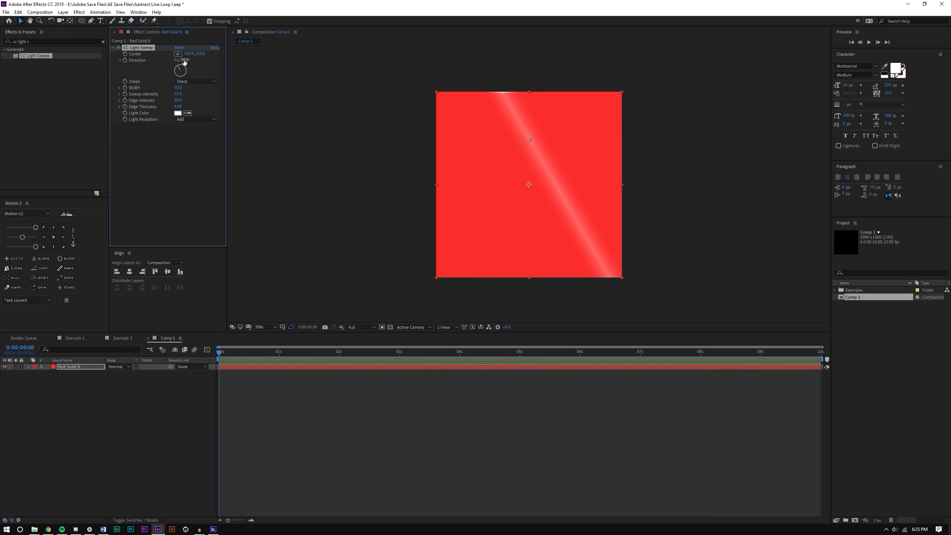
{"action": "left_click", "coordinate": [185, 60]}
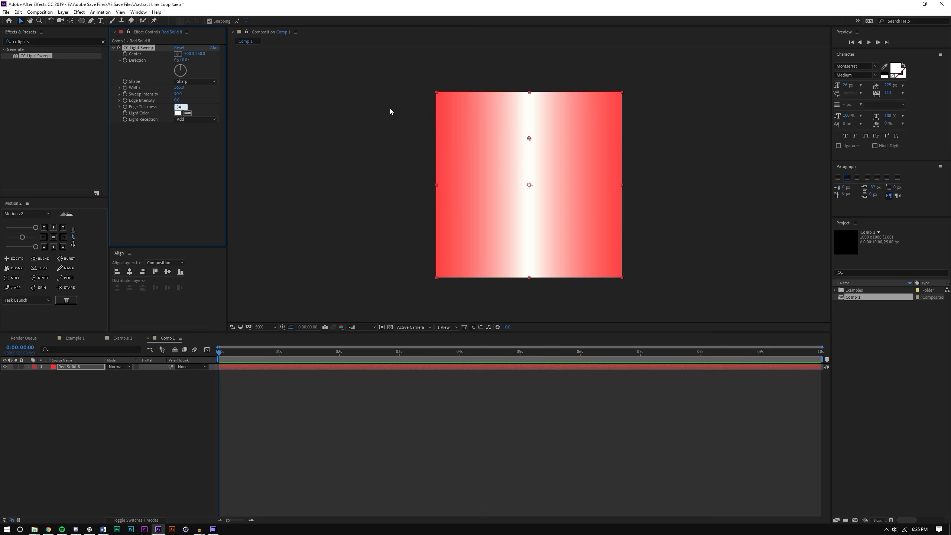
{"action": "type", "text": "0"}
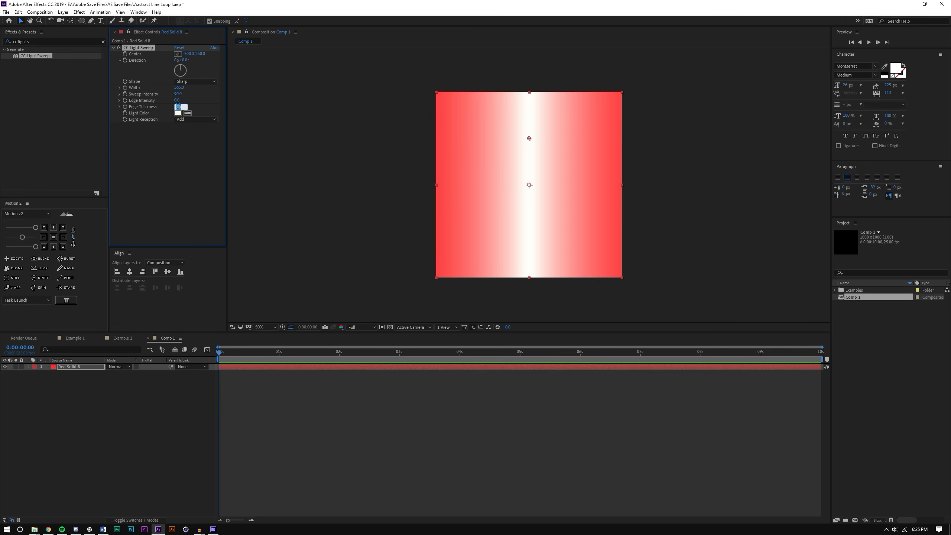
{"action": "left_click", "coordinate": [196, 119]}
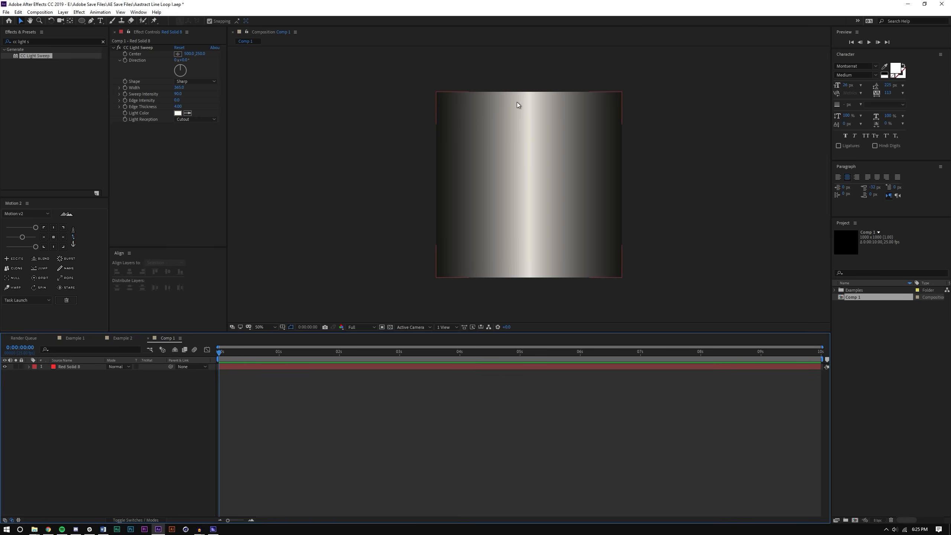
Keyframe the light sweep Center from off-frame left at 0s toward 3s.
{"action": "left_click", "coordinate": [177, 53]}
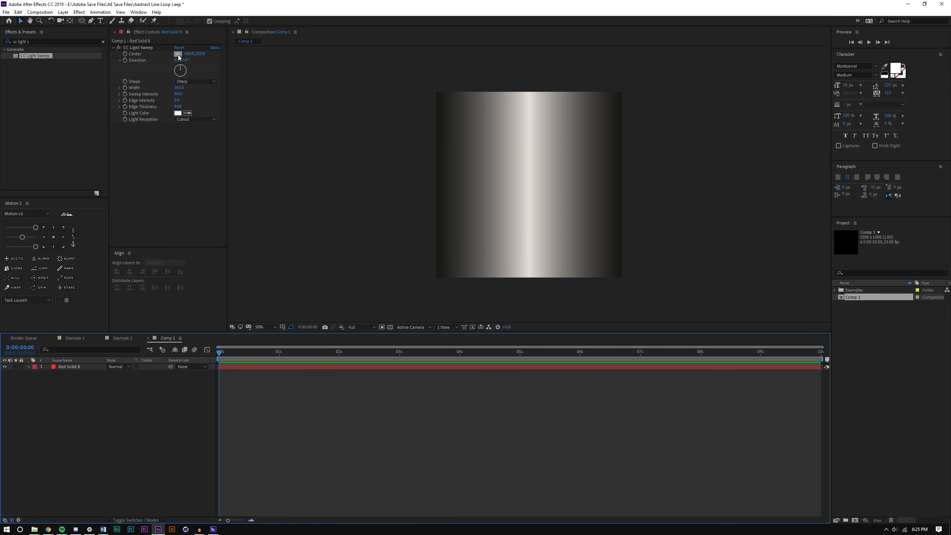
{"action": "left_click", "coordinate": [139, 47]}
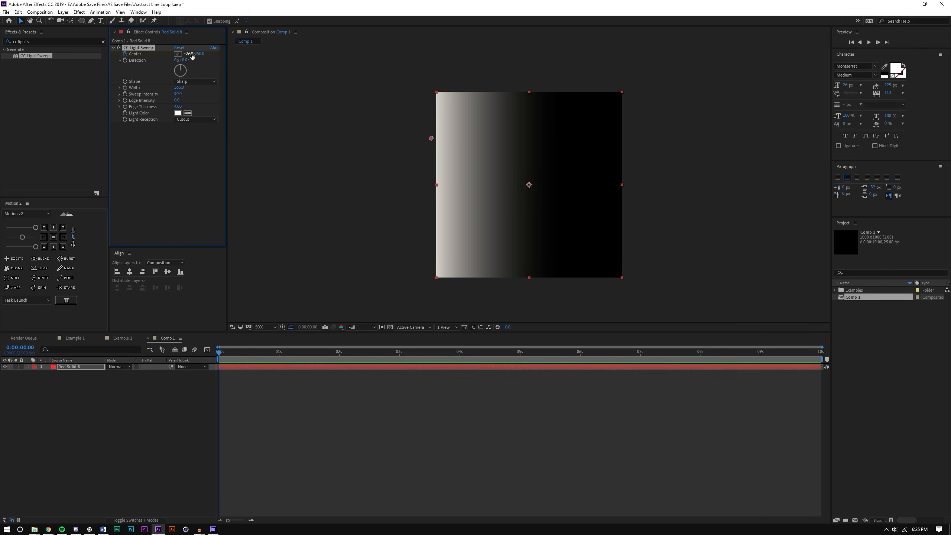
{"action": "left_click_drag", "start_coordinate": [431, 138], "coordinate": [336, 138]}
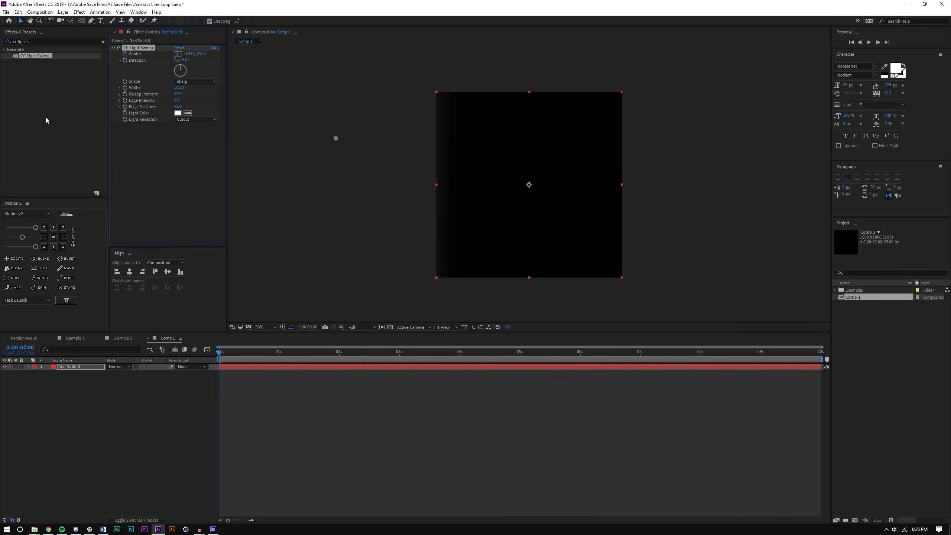
{"action": "left_click", "coordinate": [395, 352]}
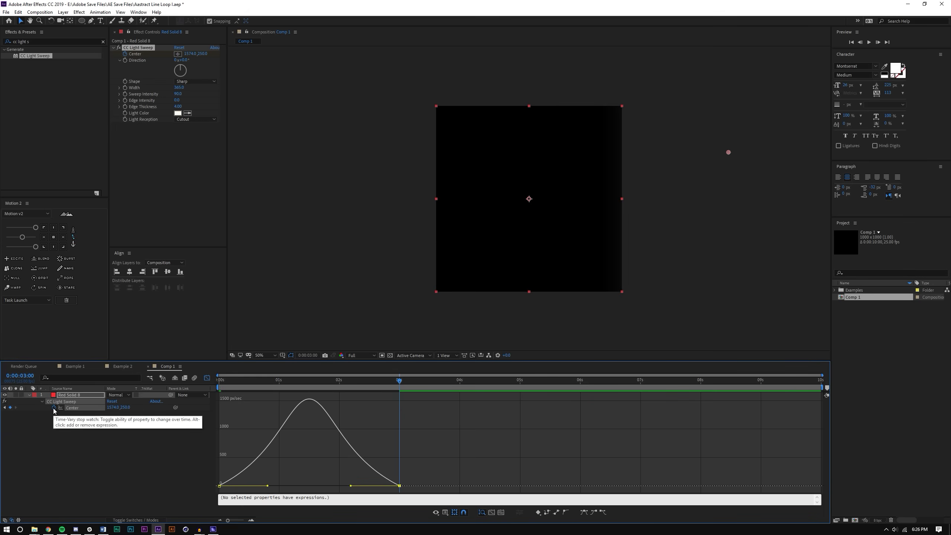
Add a loopOut() expression to the CC Light Sweep Center and view at 100%.
{"action": "left_click", "coordinate": [53, 407]}
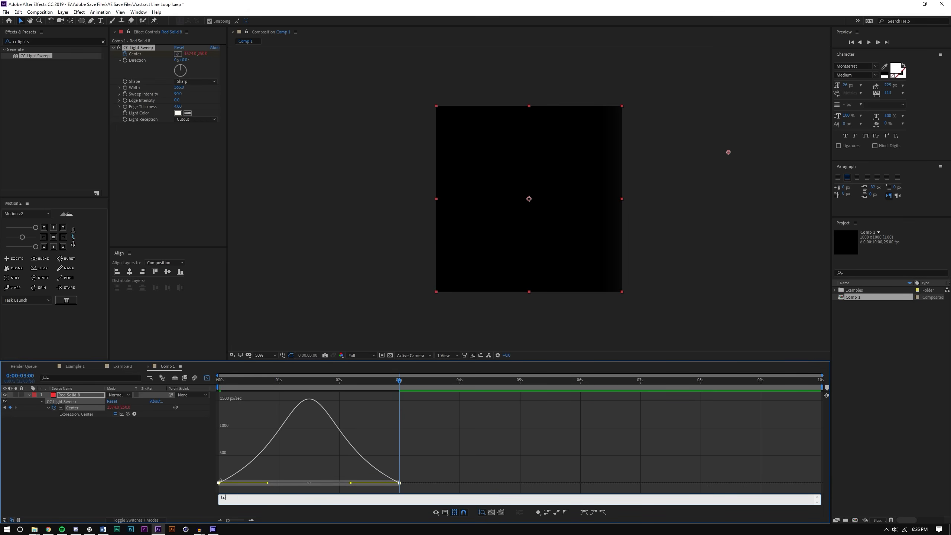
{"action": "type", "text": "loopOut()"}
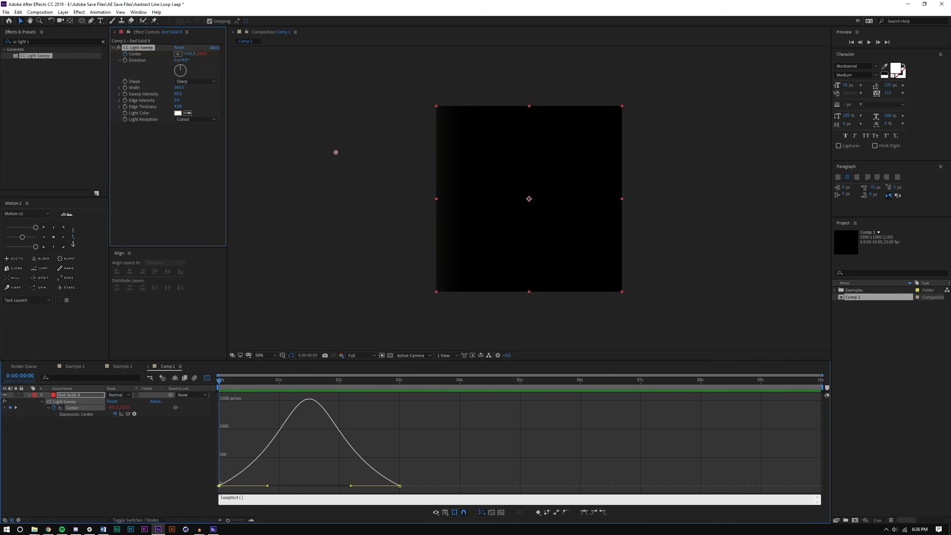
{"action": "left_click", "coordinate": [307, 379]}
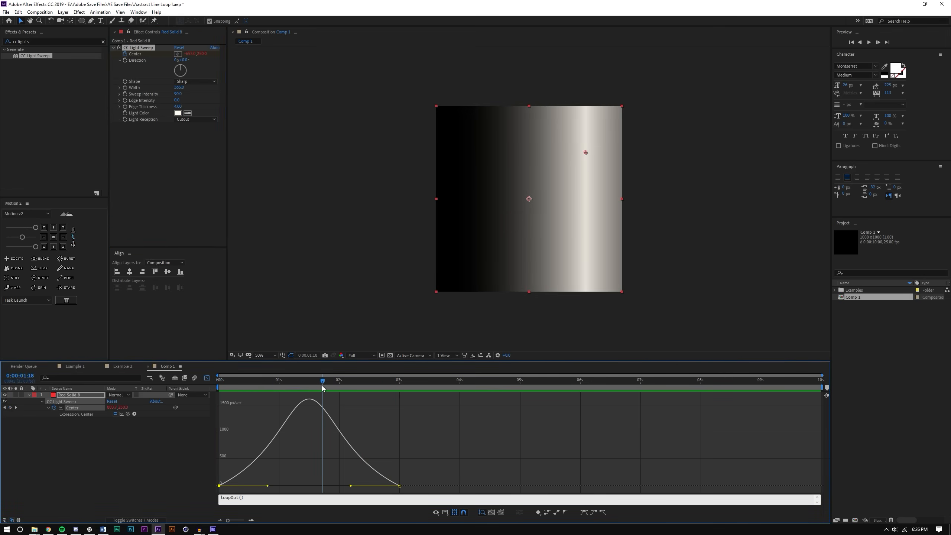
{"action": "left_click", "coordinate": [259, 354]}
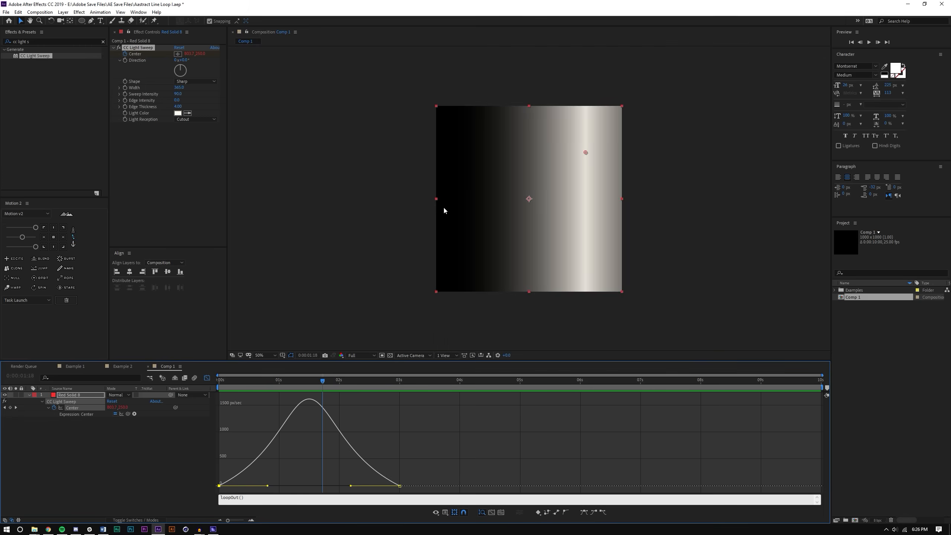
{"action": "left_click", "coordinate": [260, 355]}
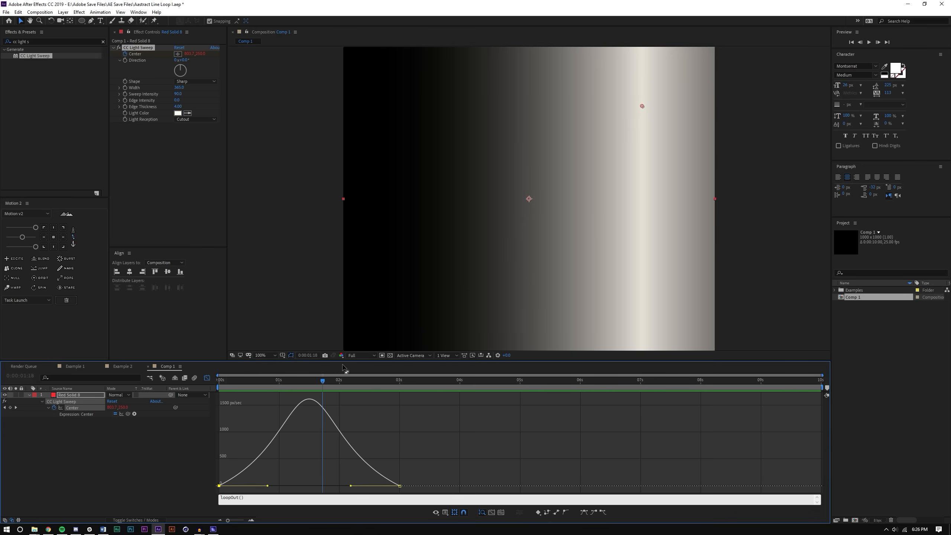
{"action": "mouse_move", "coordinate": [469, 481]}
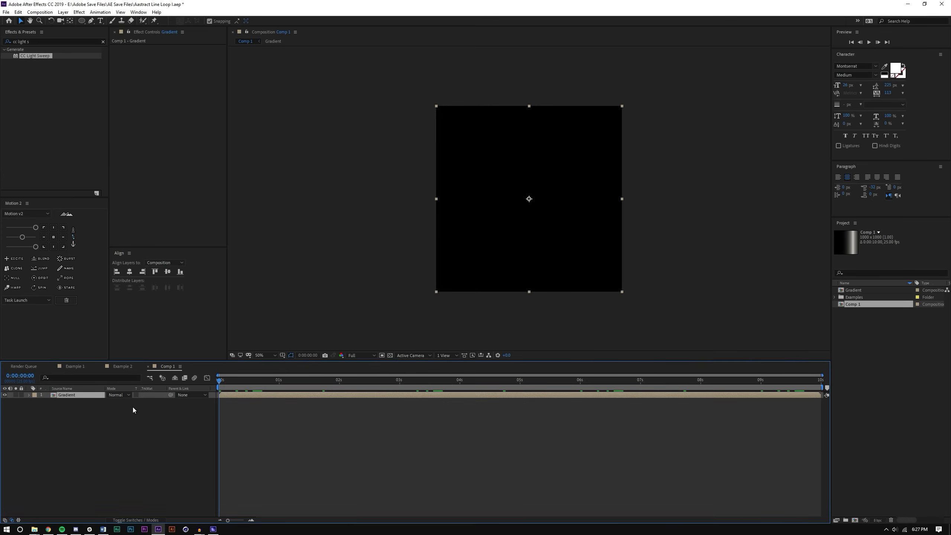
Deselect the Gradient precomp layer and go to the Layer menu.
{"action": "left_click", "coordinate": [63, 11]}
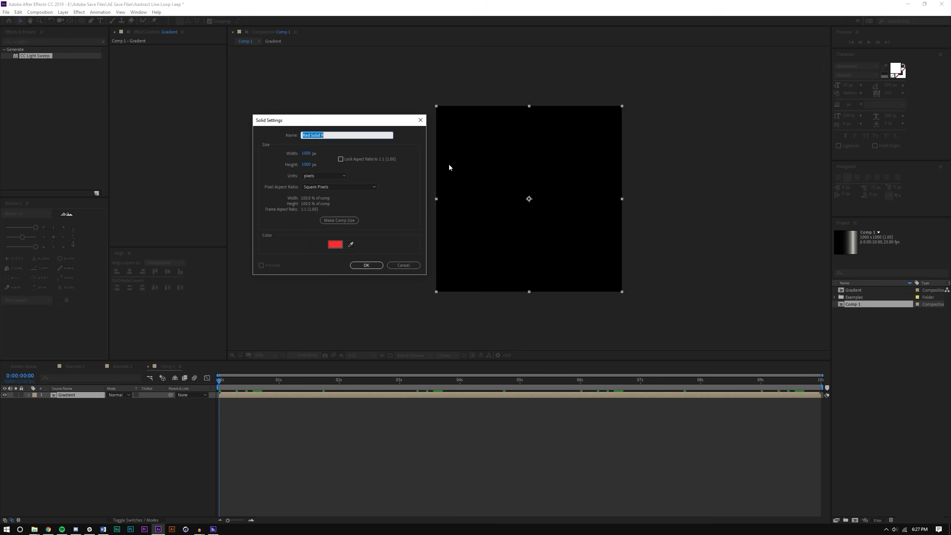
{"action": "mouse_move", "coordinate": [407, 282]}
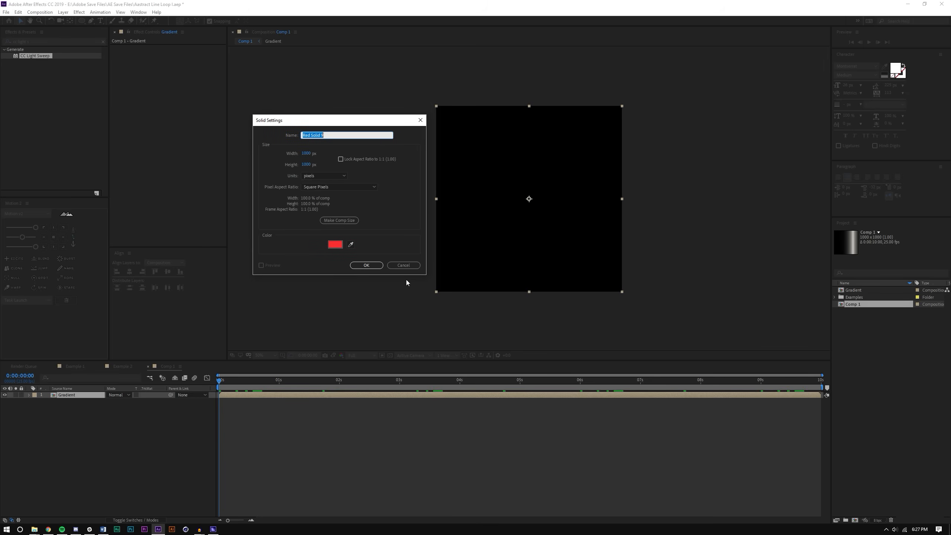
{"action": "mouse_move", "coordinate": [430, 115]}
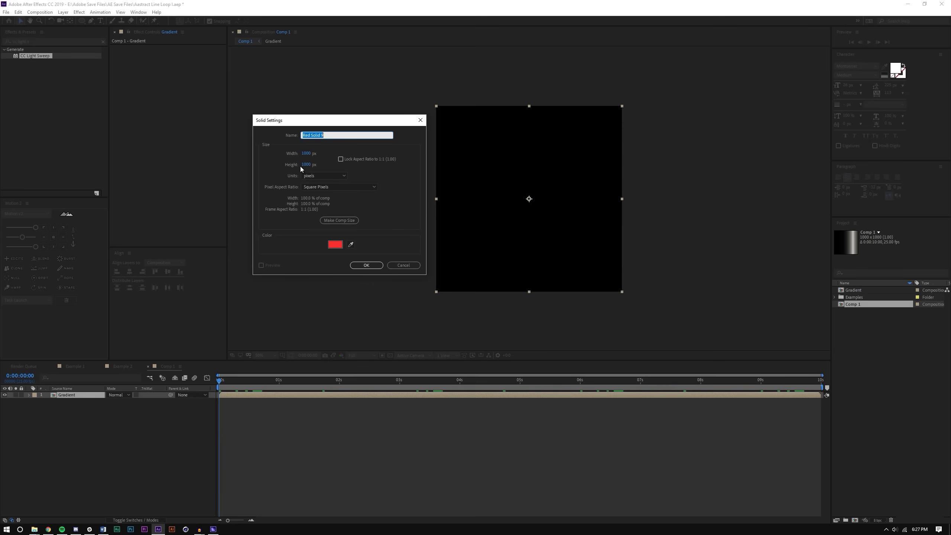
Create a 50-pixel-tall red strip solid and move its duplicates down the frame.
{"action": "type", "text": "50"}
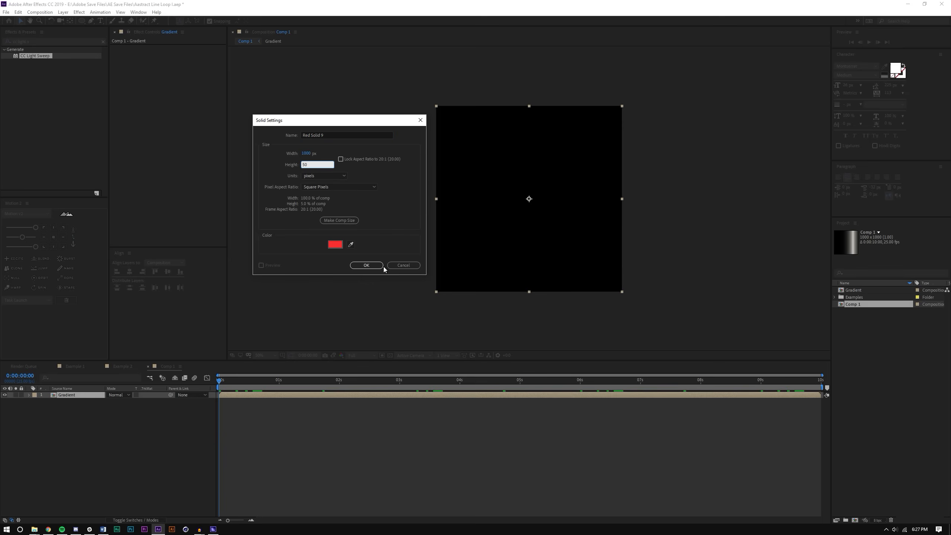
{"action": "left_click", "coordinate": [365, 265]}
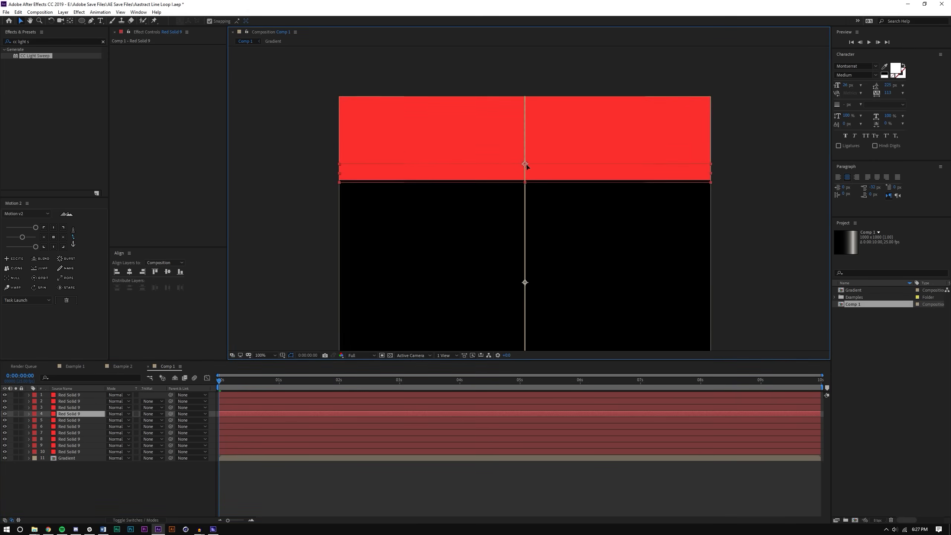
{"action": "left_click", "coordinate": [69, 420]}
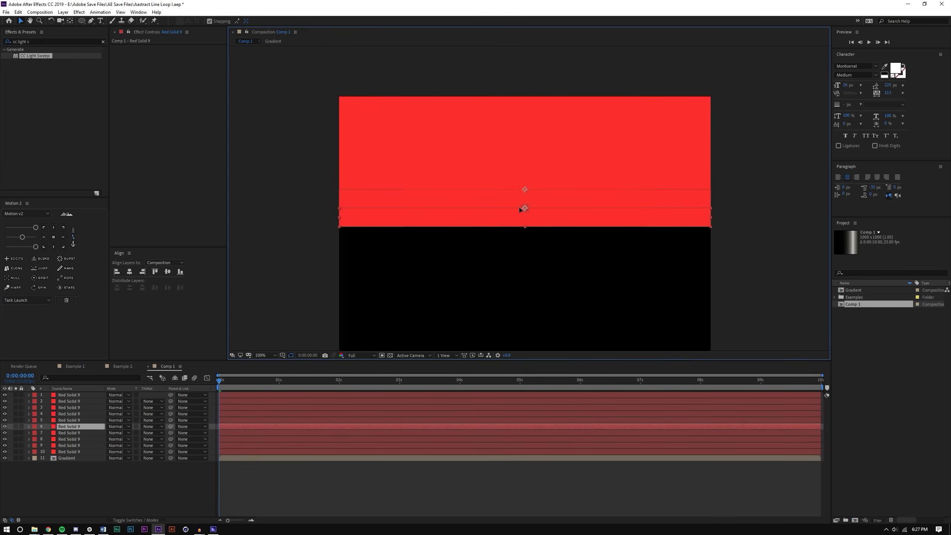
{"action": "left_click", "coordinate": [68, 432]}
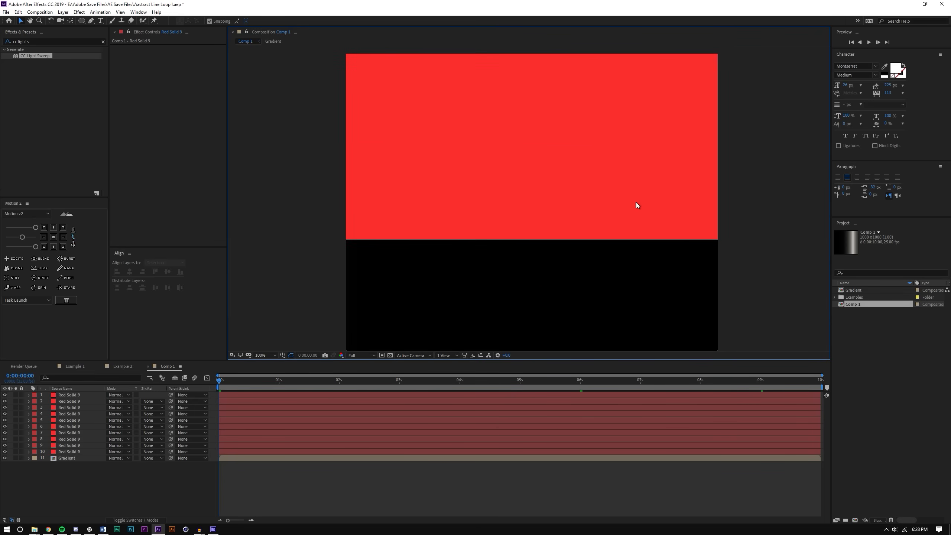
{"action": "left_click", "coordinate": [260, 355]}
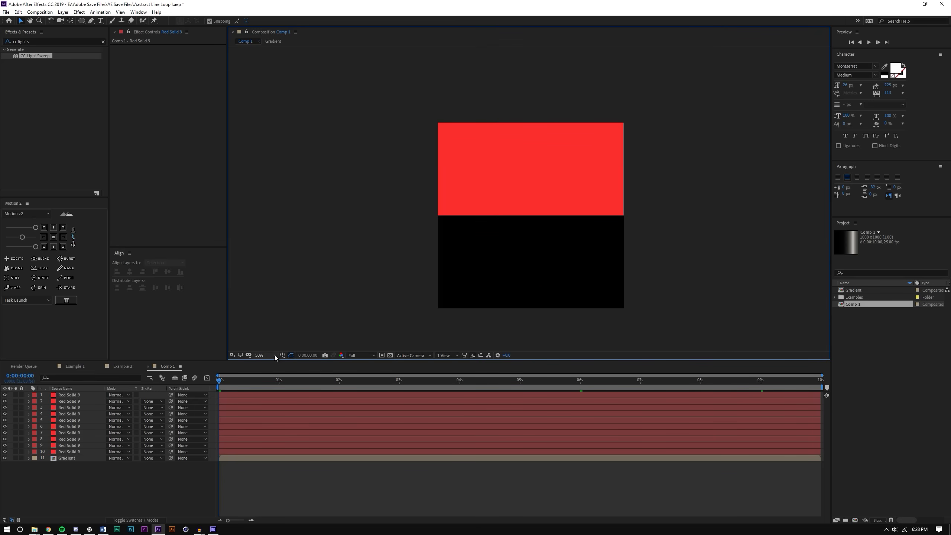
{"action": "left_click", "coordinate": [259, 355]}
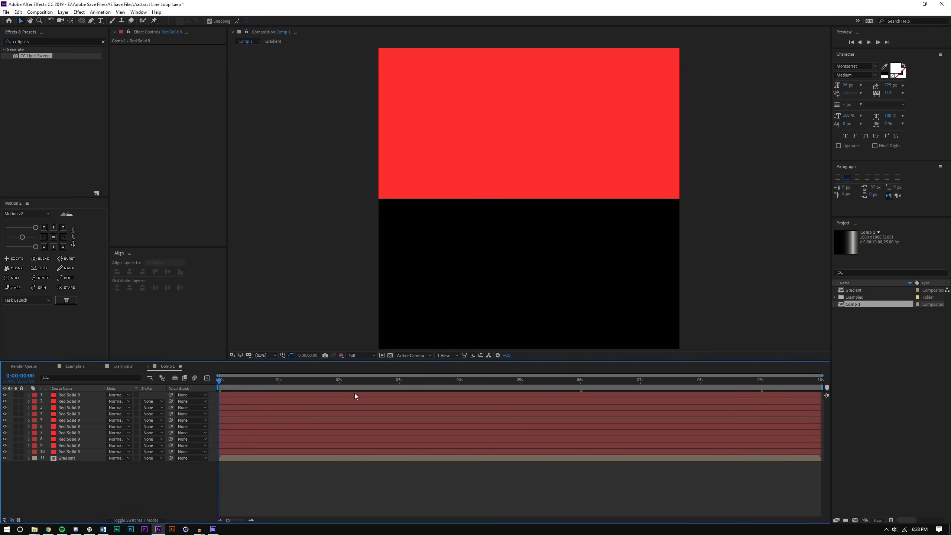
{"action": "left_click", "coordinate": [67, 458]}
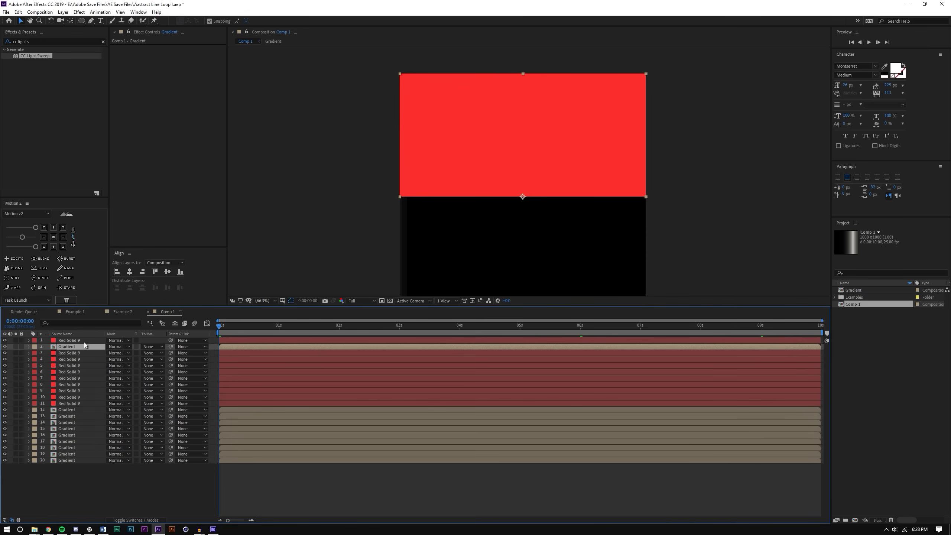
Reorder a red strip layer, checking Example 1 and Example 2 before returning to Comp 1.
{"action": "left_click", "coordinate": [68, 359]}
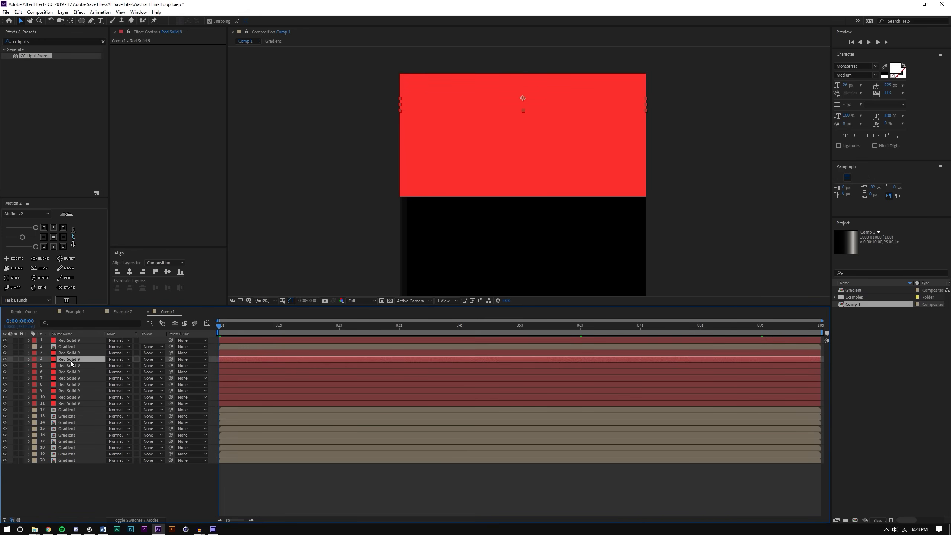
{"action": "left_click", "coordinate": [68, 397]}
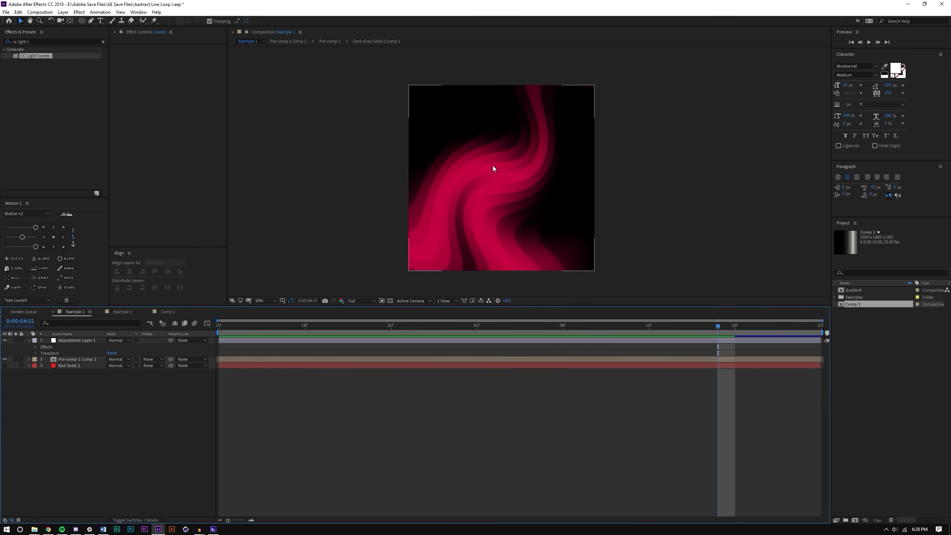
{"action": "left_click", "coordinate": [121, 311]}
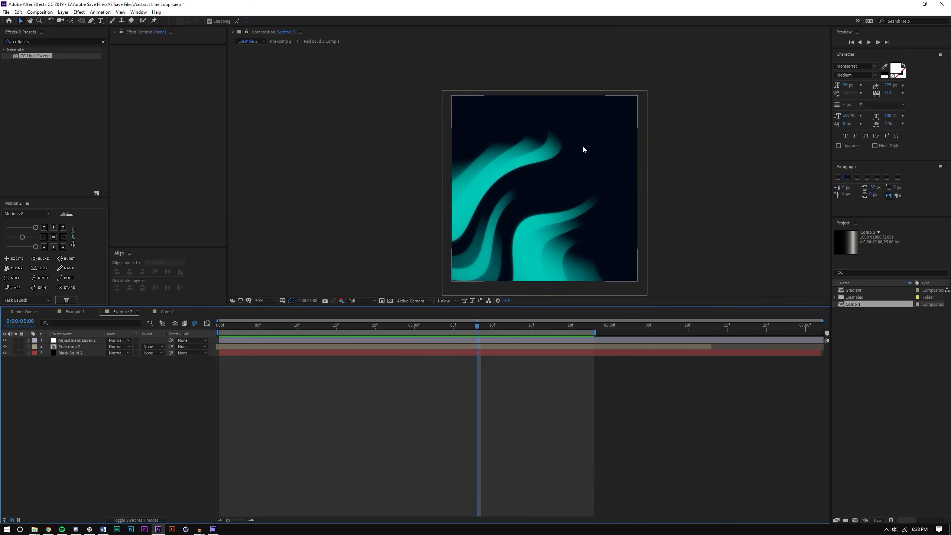
{"action": "left_click", "coordinate": [167, 311]}
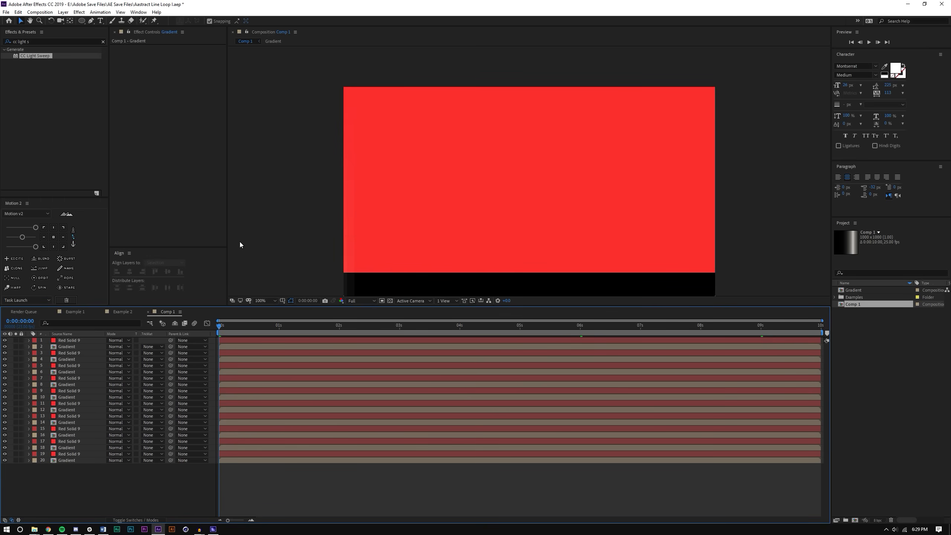
Enter 'g' to locate the Gradient layers.
{"action": "type", "text": "g"}
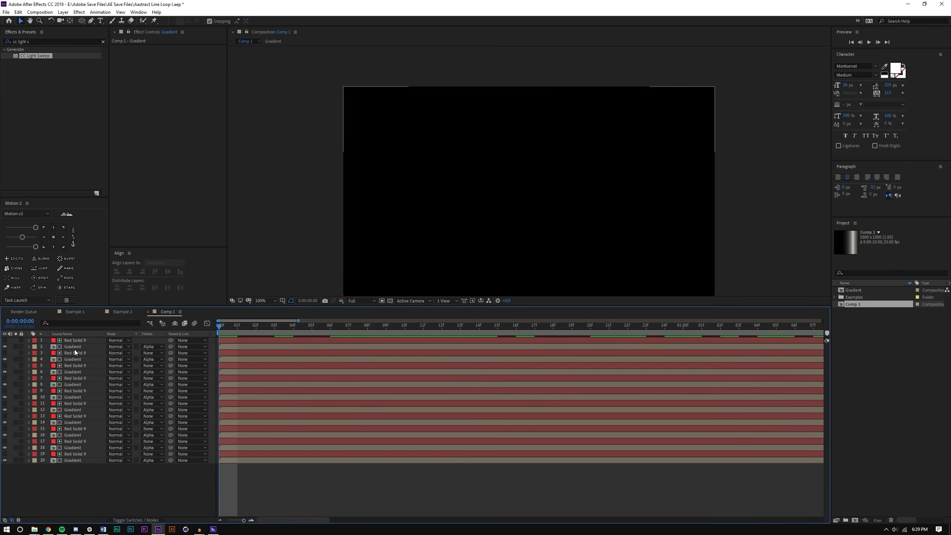
Stagger the strip pairs' start times progressively and stop the preview playback.
{"action": "left_click", "coordinate": [72, 359]}
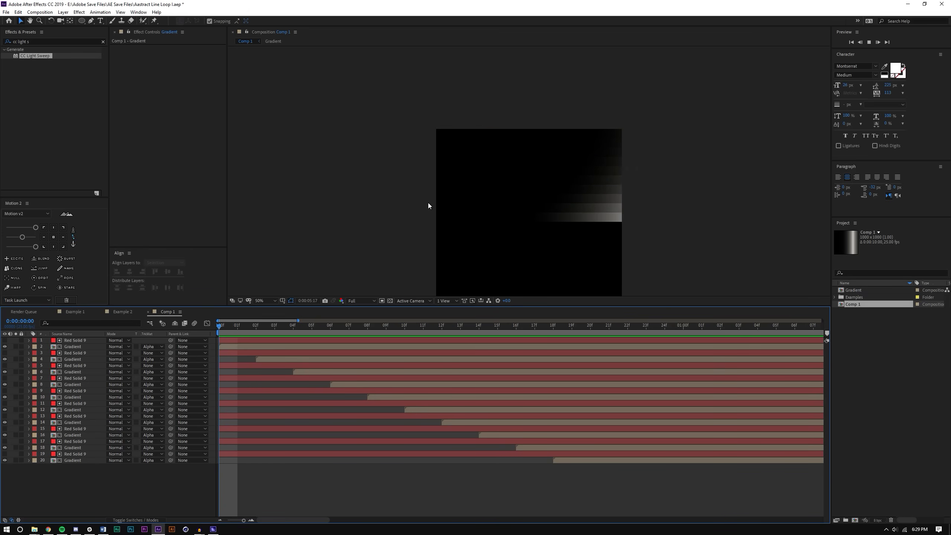
{"action": "left_click", "coordinate": [231, 325]}
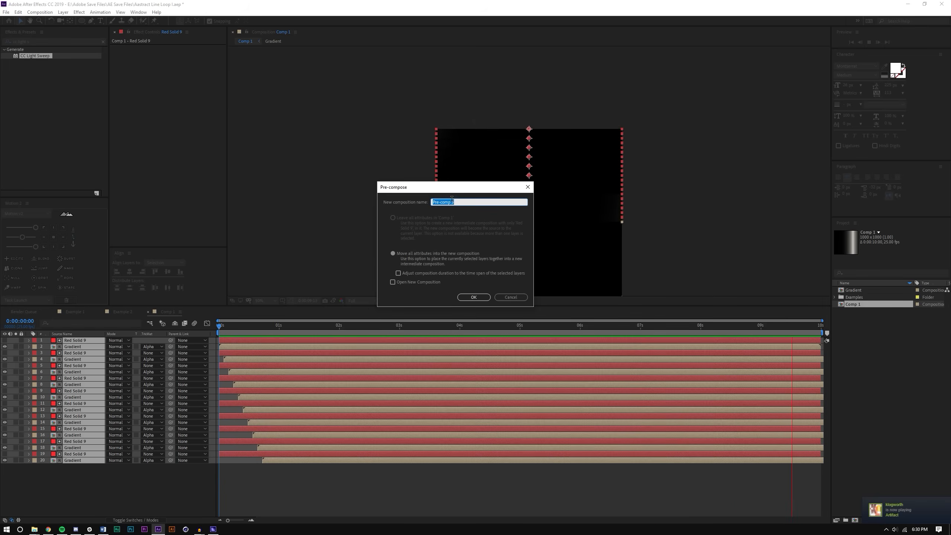
Confirm Pre-compose to nest all twenty strip and Gradient layers into Pre-comp 3.
{"action": "left_click", "coordinate": [473, 298]}
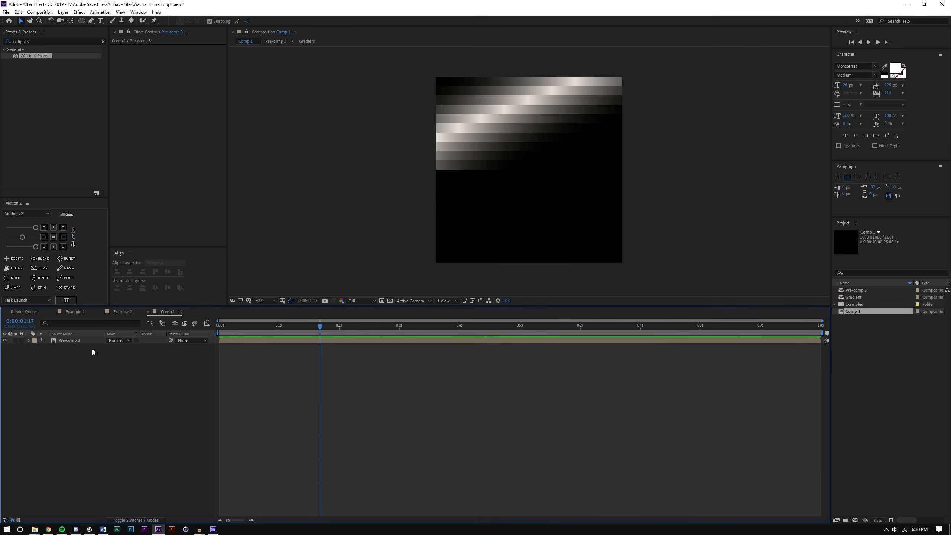
{"action": "mouse_move", "coordinate": [63, 355]}
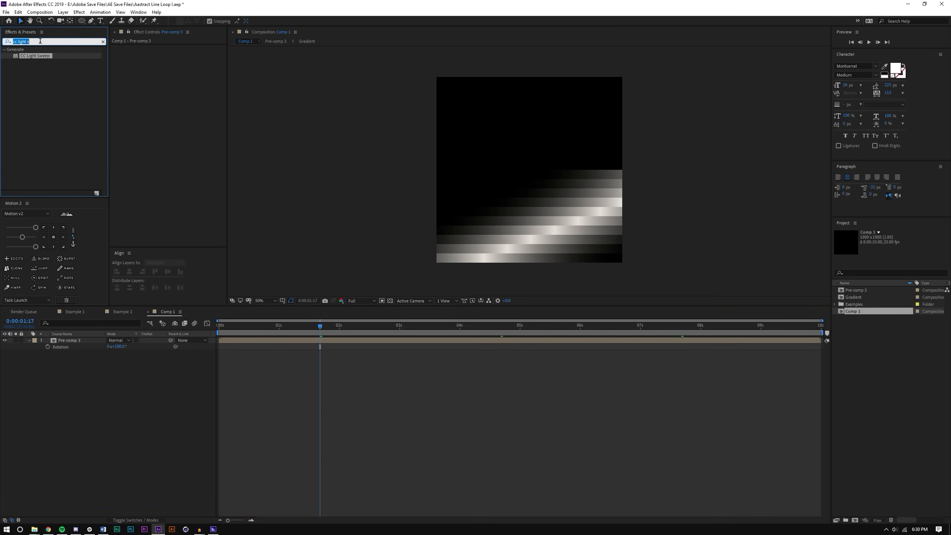
Apply the Mirror effect to Pre-comp 3 and review the reflected strips in the timeline.
{"action": "type", "text": "mirror"}
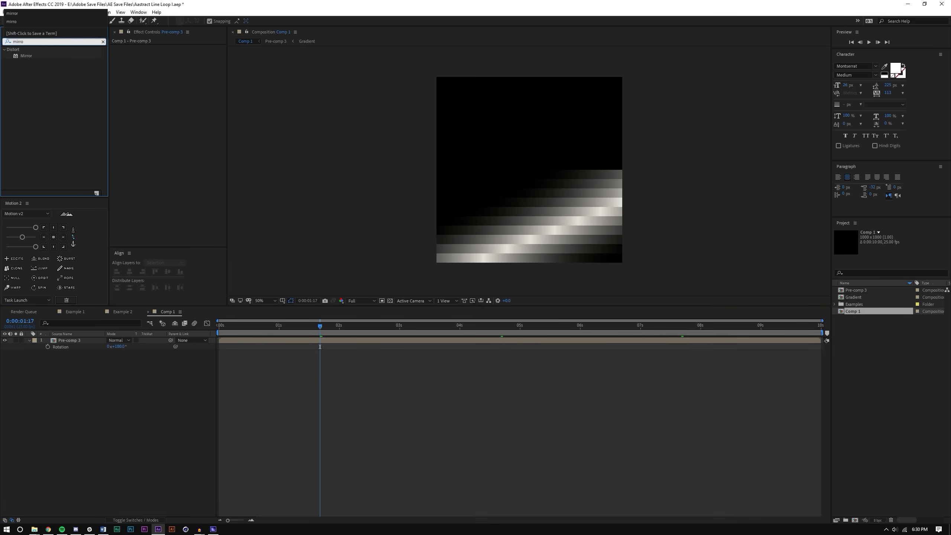
{"action": "double_click", "coordinate": [26, 55]}
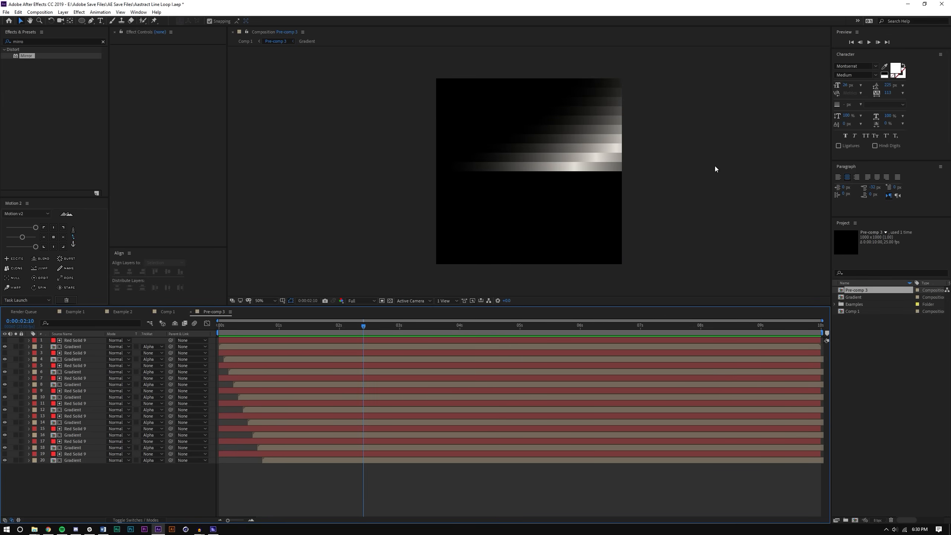
{"action": "left_click", "coordinate": [218, 326]}
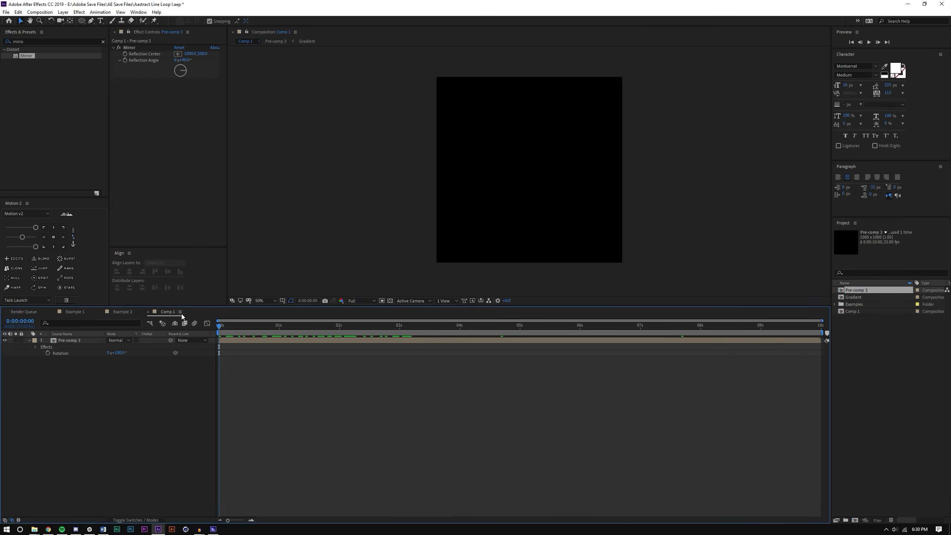
{"action": "left_click", "coordinate": [318, 326]}
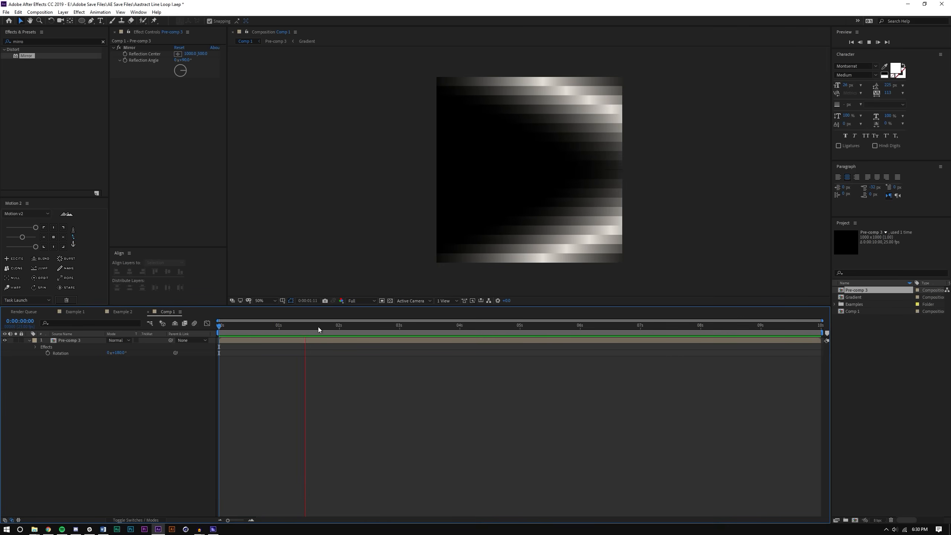
{"action": "left_click", "coordinate": [323, 325]}
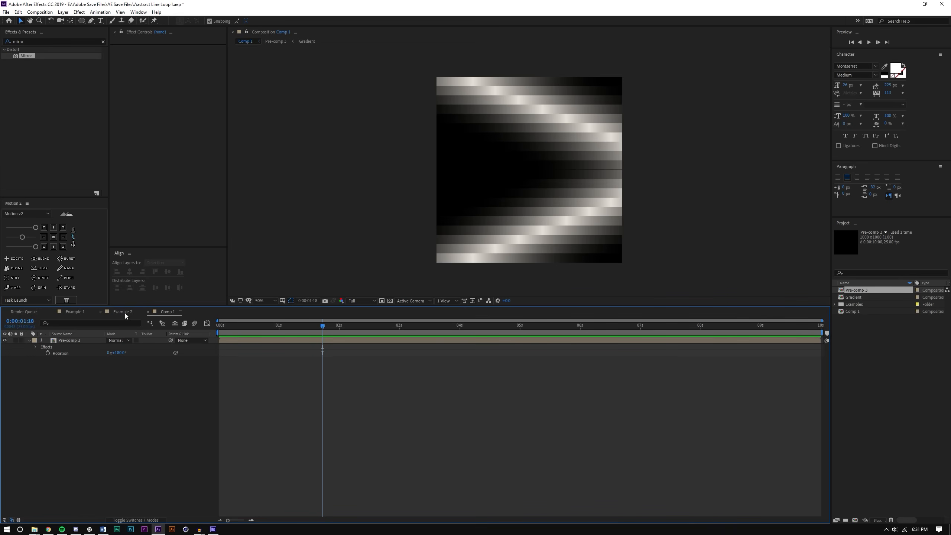
{"action": "left_click", "coordinate": [68, 341]}
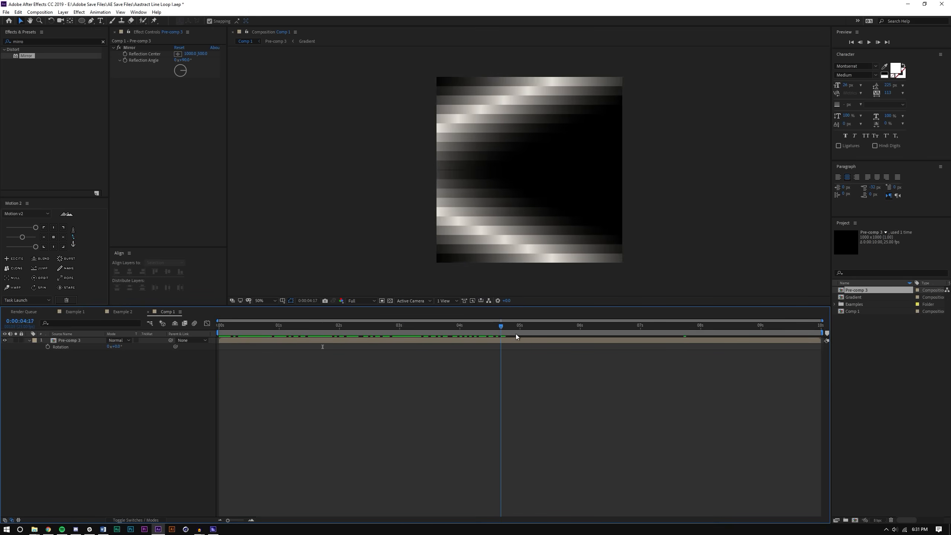
Select Pre-comp 3 and zoom the viewer in on the striped image.
{"action": "left_click", "coordinate": [349, 326]}
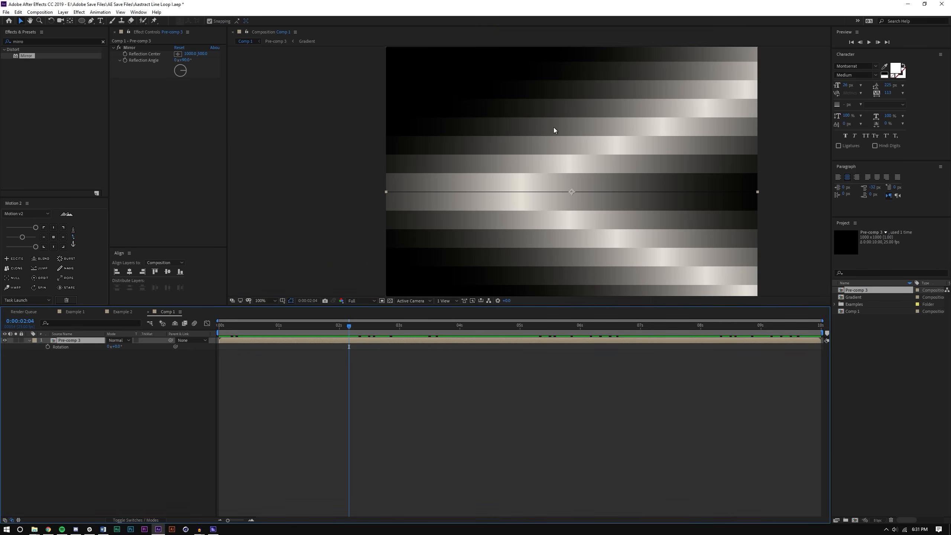
{"action": "left_click", "coordinate": [260, 300]}
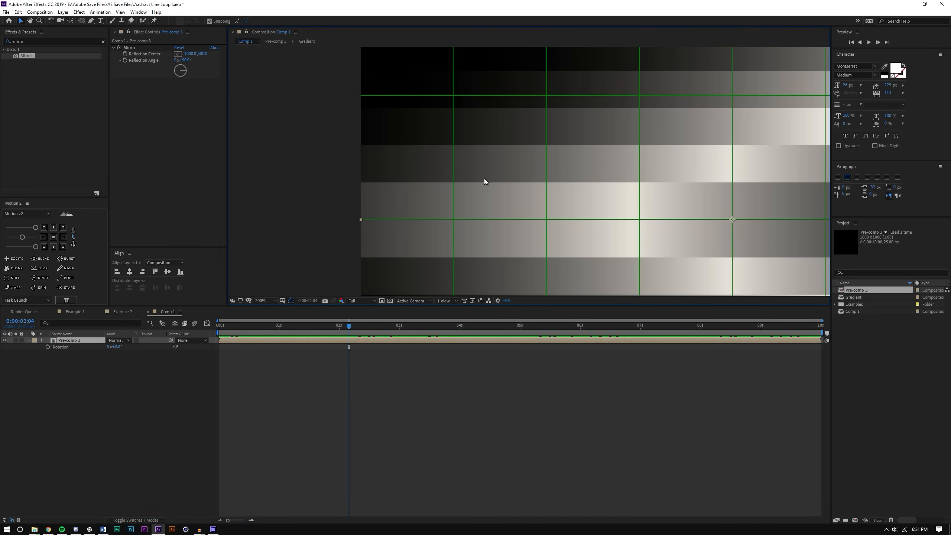
{"action": "left_click", "coordinate": [260, 300]}
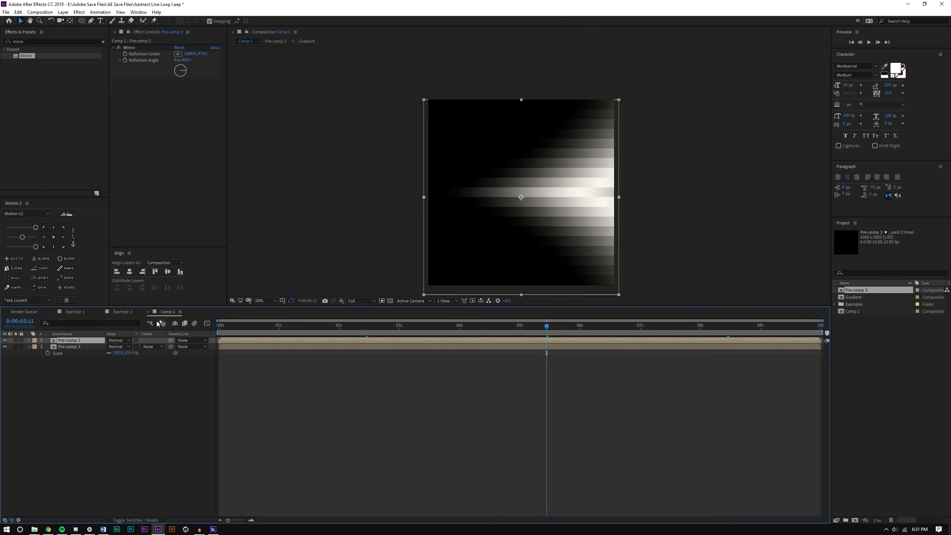
{"action": "double_click", "coordinate": [68, 339]}
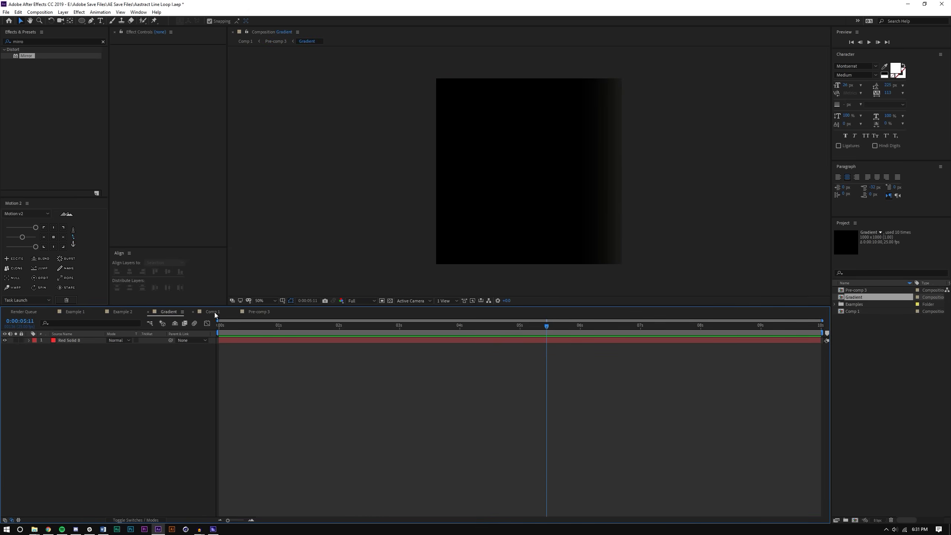
{"action": "left_click", "coordinate": [212, 312]}
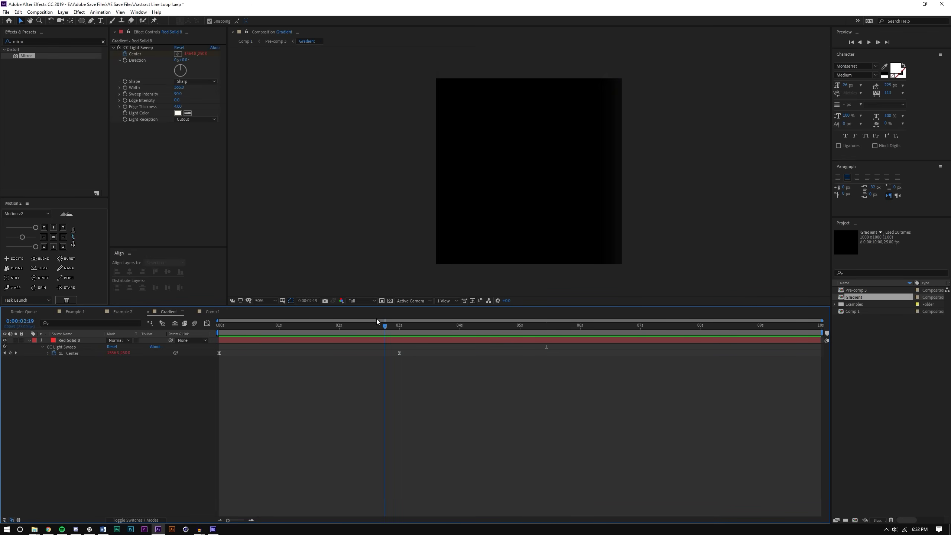
{"action": "left_click", "coordinate": [212, 312]}
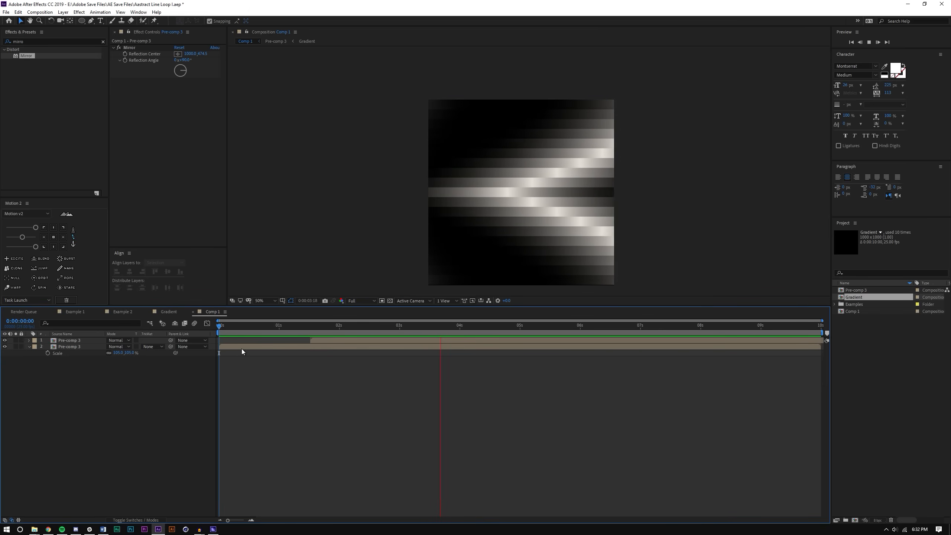
{"action": "left_click", "coordinate": [519, 326]}
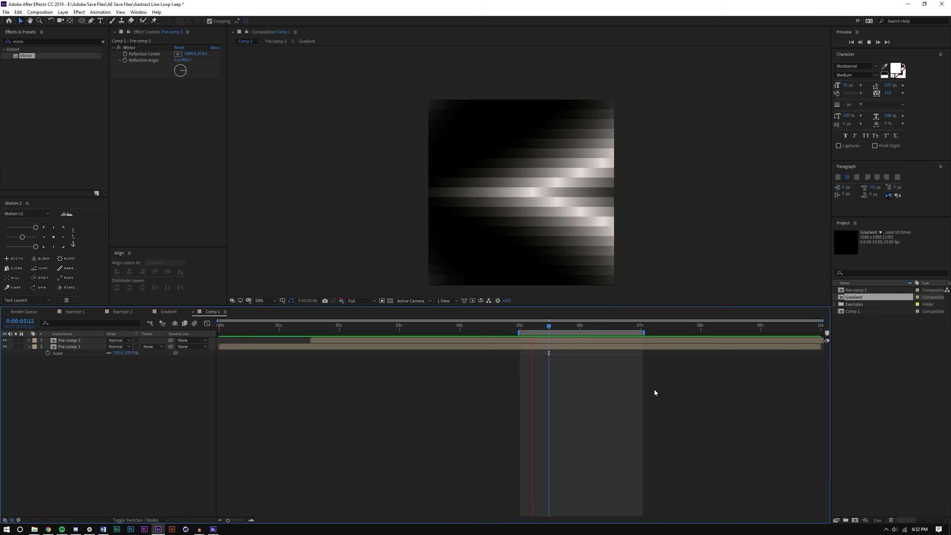
Select both Pre-comp 3 layers and pre-compose them into Pre-comp 4.
{"action": "left_click", "coordinate": [623, 326]}
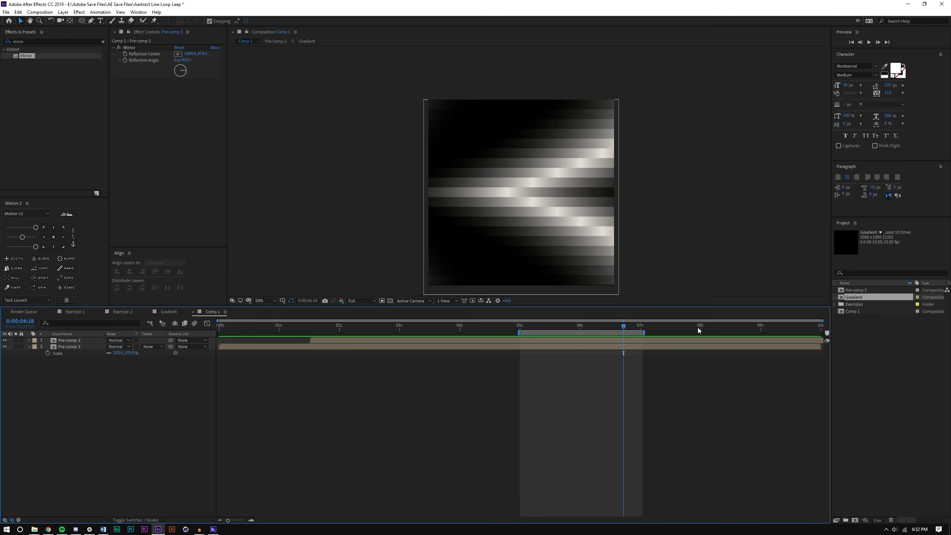
{"action": "left_click", "coordinate": [701, 327]}
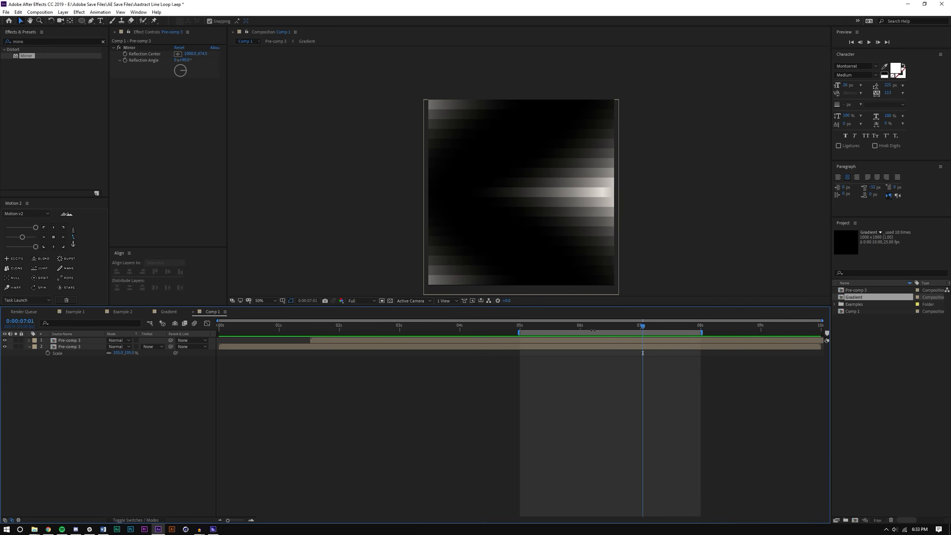
{"action": "right_click", "coordinate": [640, 333]}
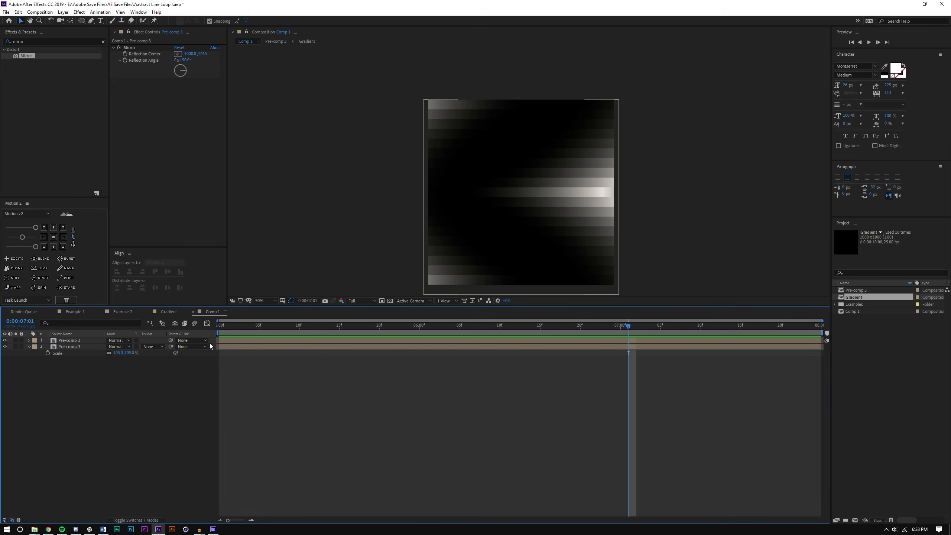
{"action": "mouse_move", "coordinate": [457, 361]}
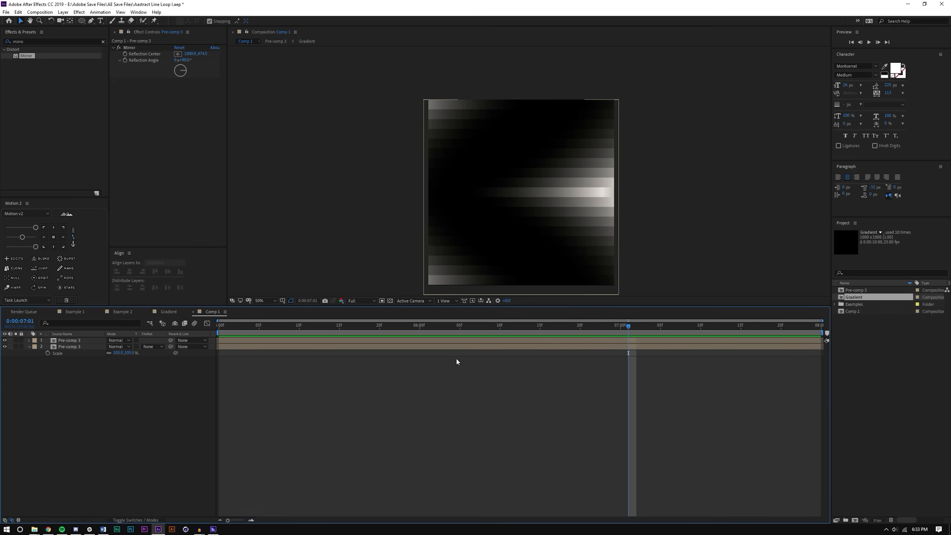
{"action": "left_click", "coordinate": [70, 346]}
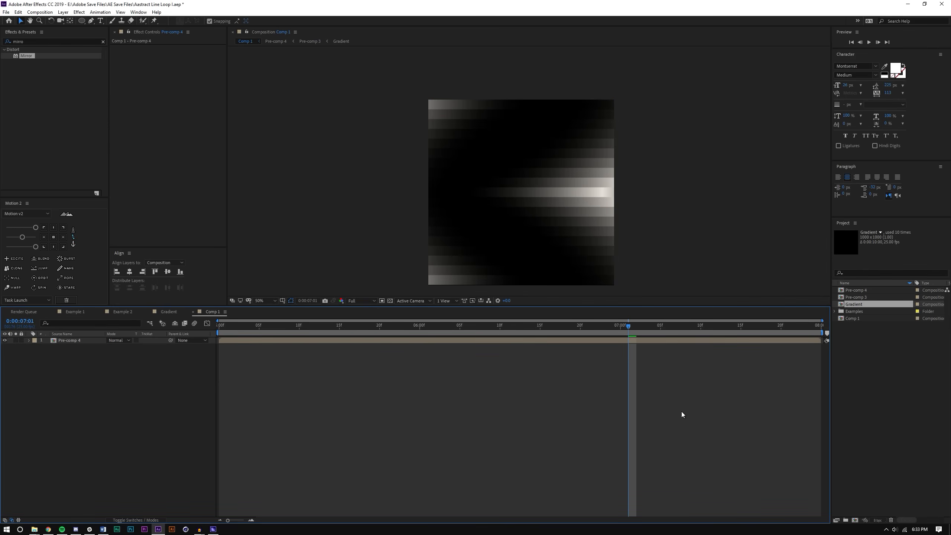
Apply Glow to Pre-comp 4, then add Twirl with a value of 66.0.
{"action": "left_click", "coordinate": [572, 326]}
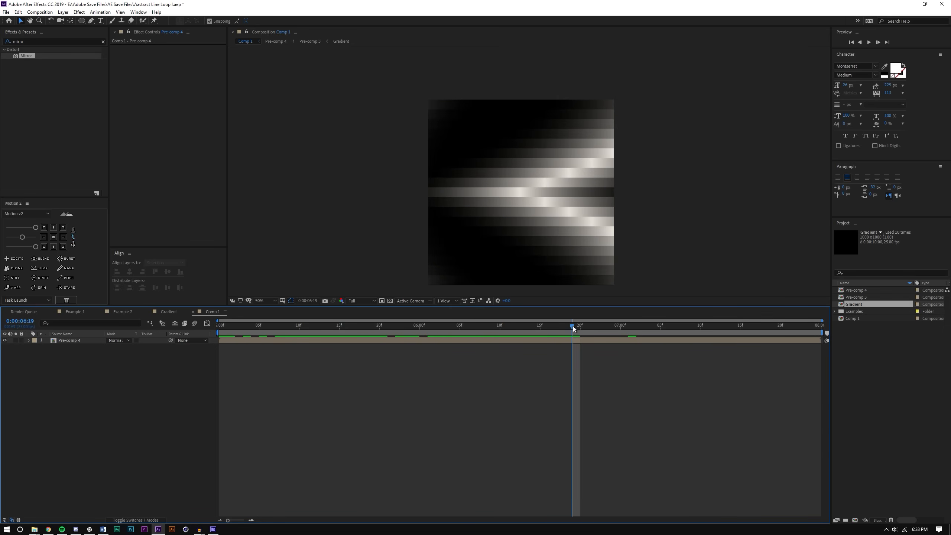
{"action": "mouse_move", "coordinate": [506, 297]}
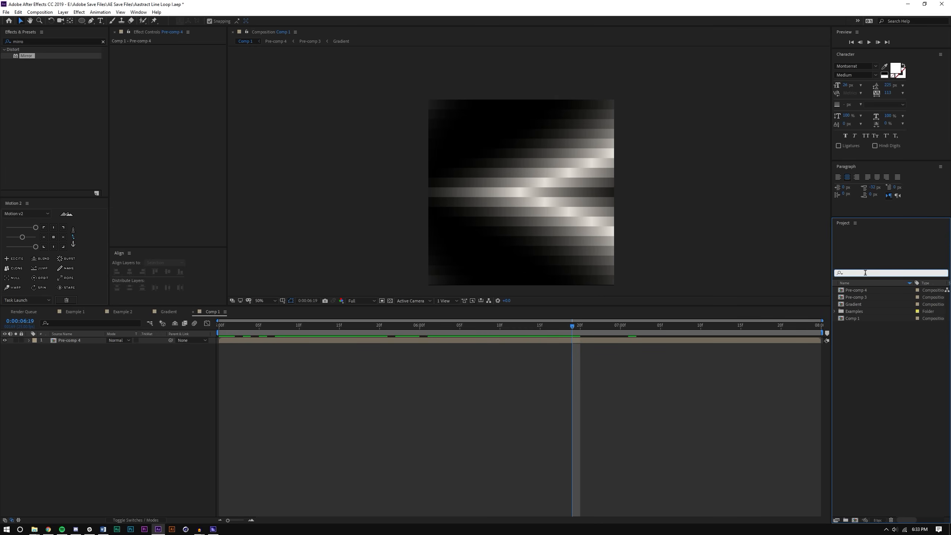
{"action": "type", "text": "glow"}
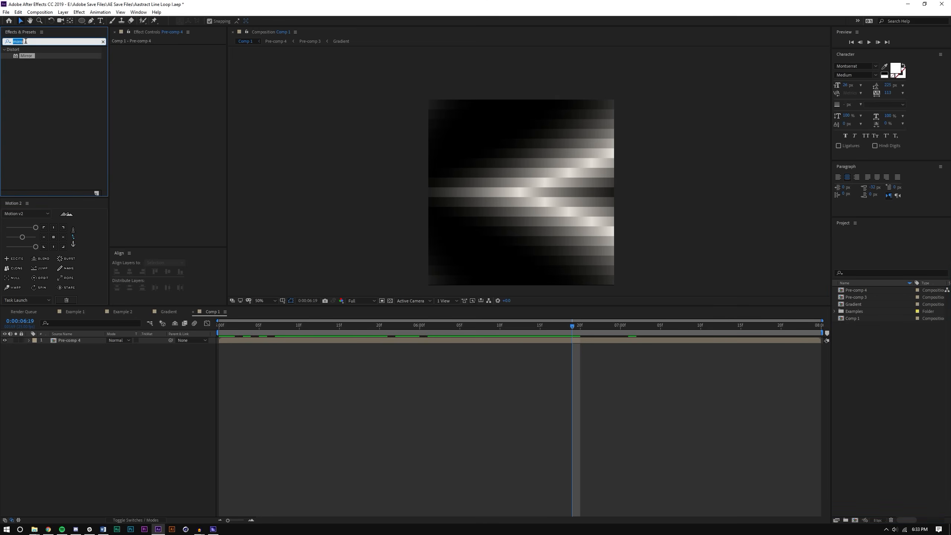
{"action": "type", "text": "glow"}
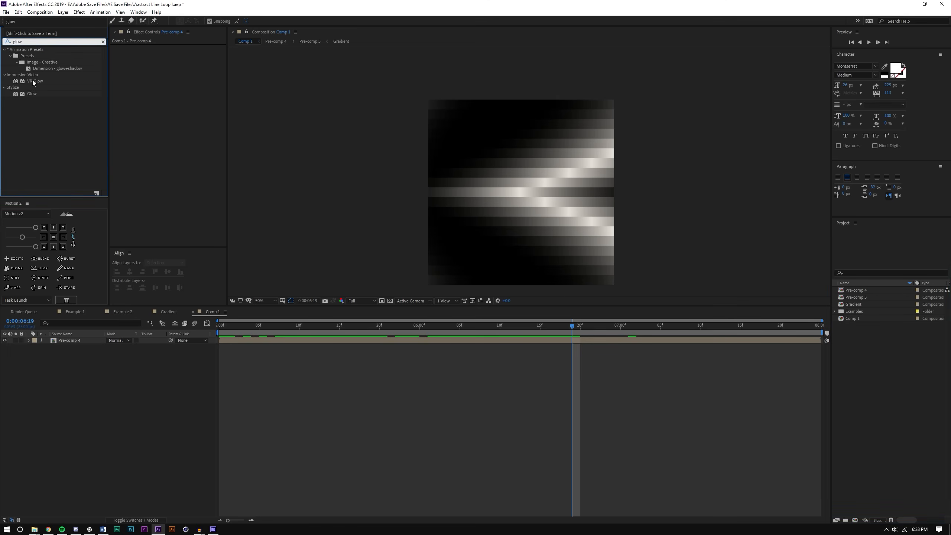
{"action": "double_click", "coordinate": [31, 93]}
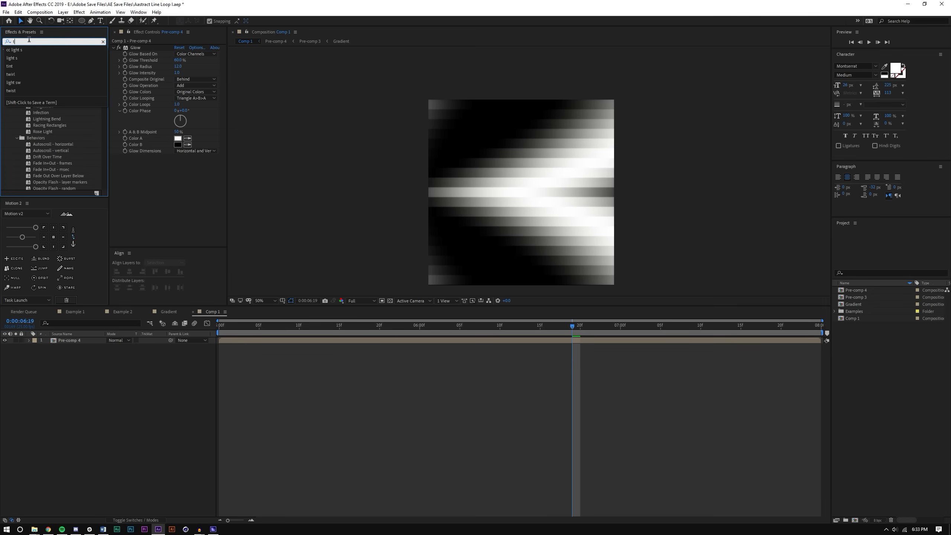
{"action": "type", "text": "twirl"}
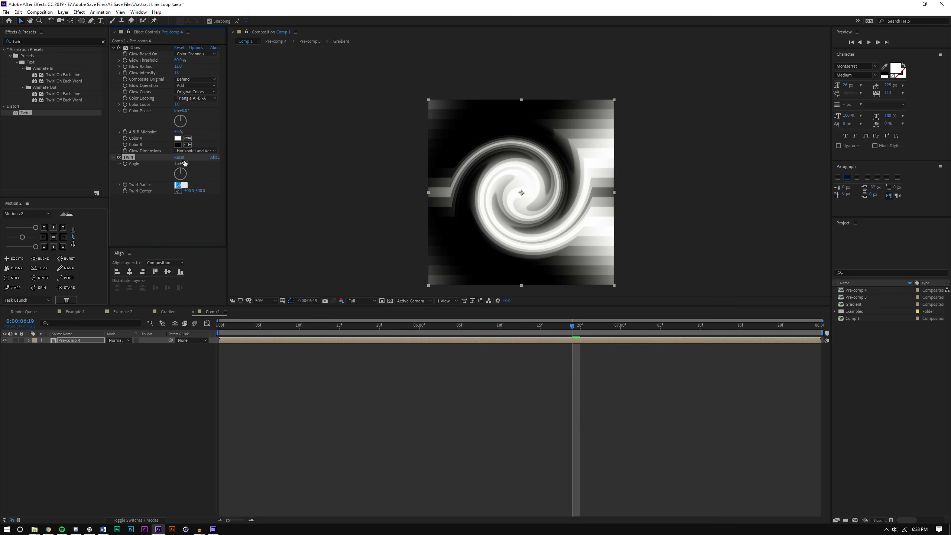
{"action": "type", "text": "66.0"}
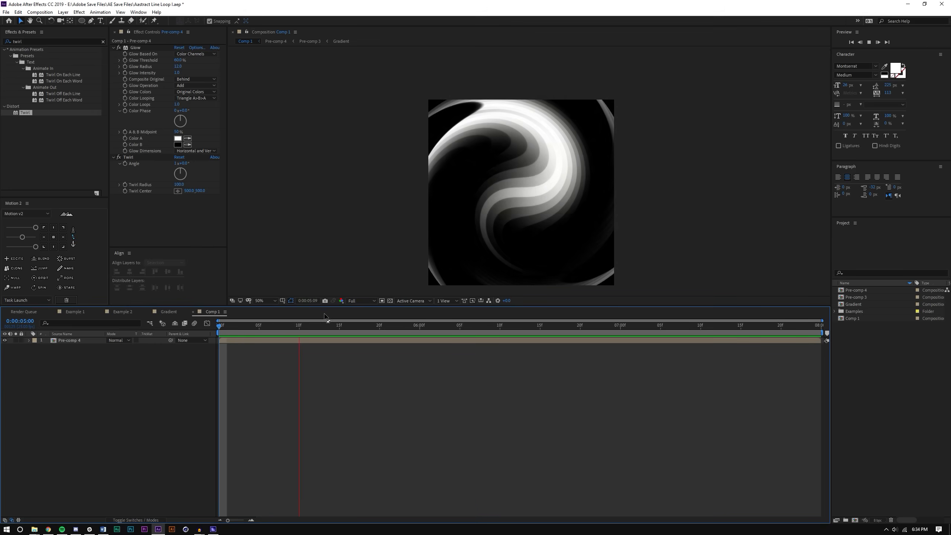
Add a new layer above Pre-comp 4 at about 0:00:05:14.
{"action": "left_click", "coordinate": [333, 326]}
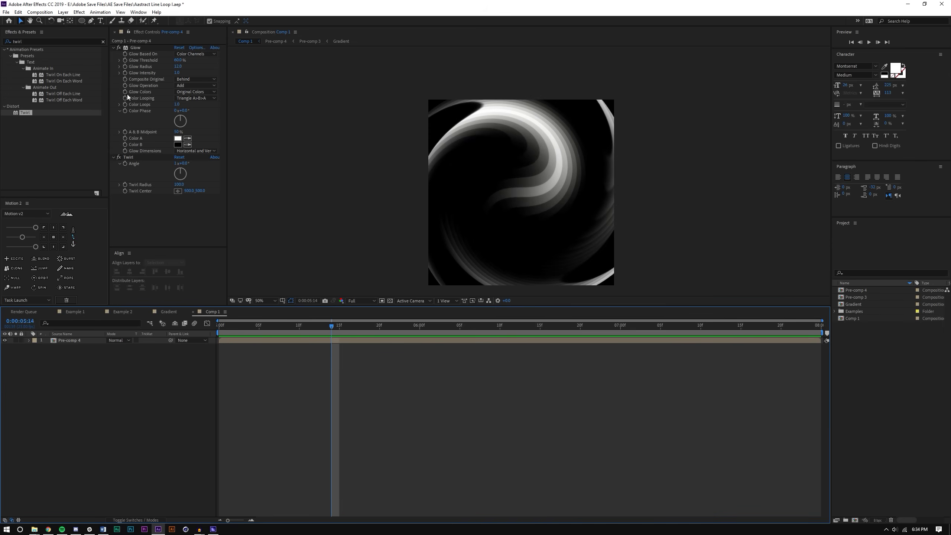
{"action": "left_click", "coordinate": [62, 13]}
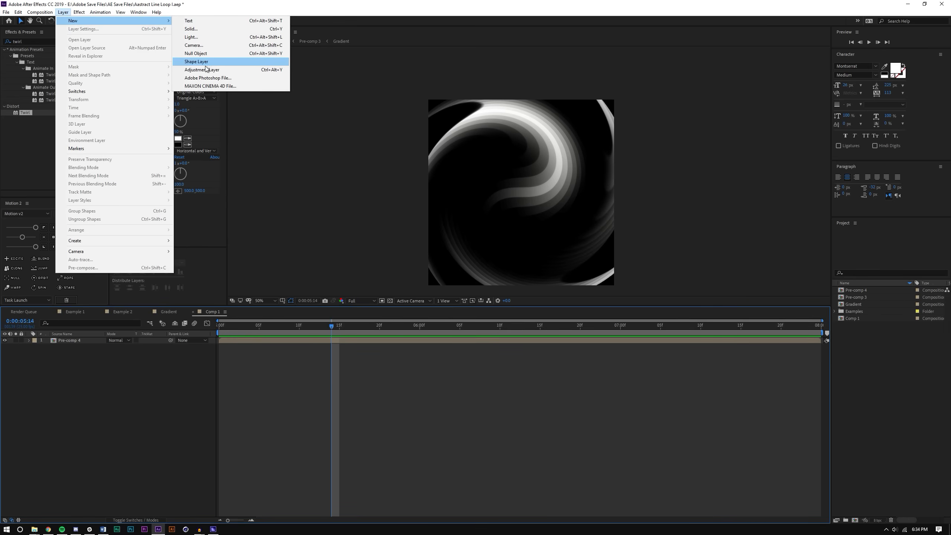
{"action": "left_click", "coordinate": [200, 69]}
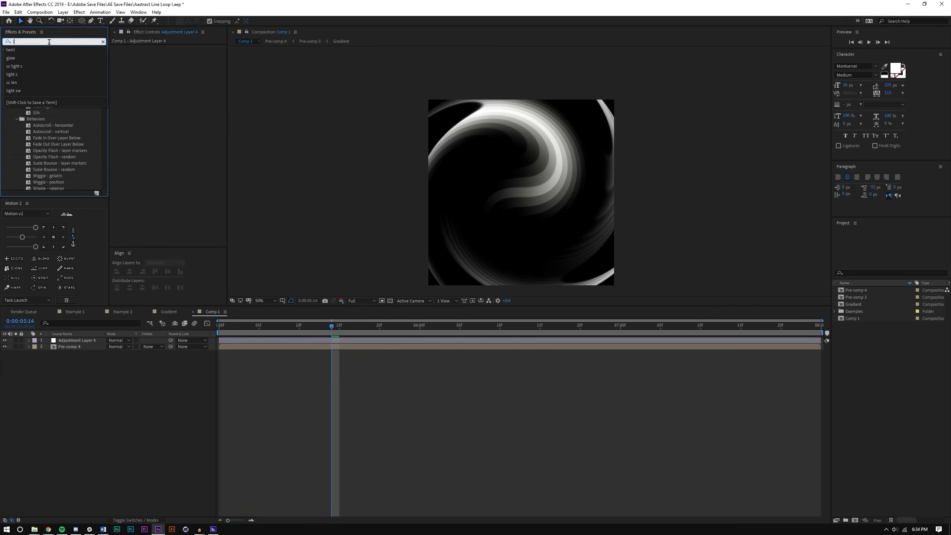
Apply CC Lens to the adjustment layer and increase its Size.
{"action": "type", "text": "lens"}
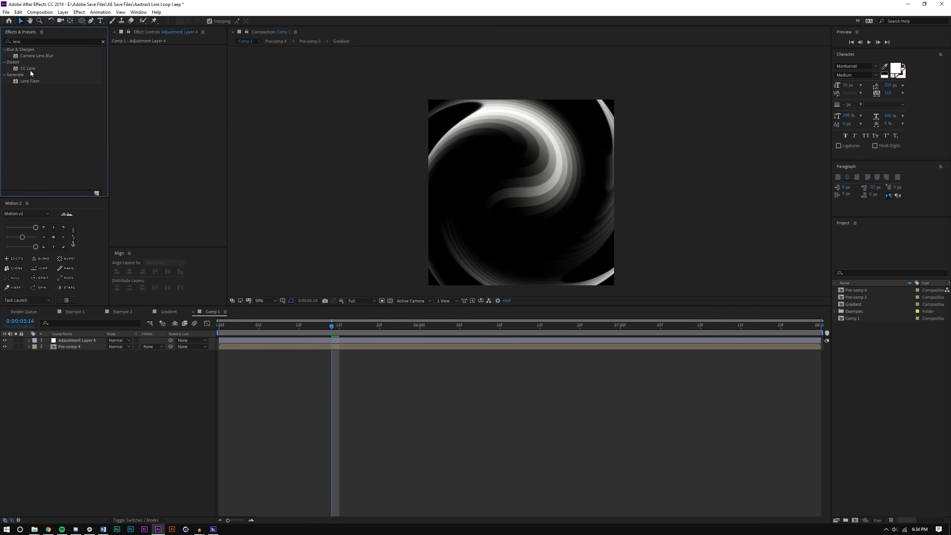
{"action": "double_click", "coordinate": [27, 68]}
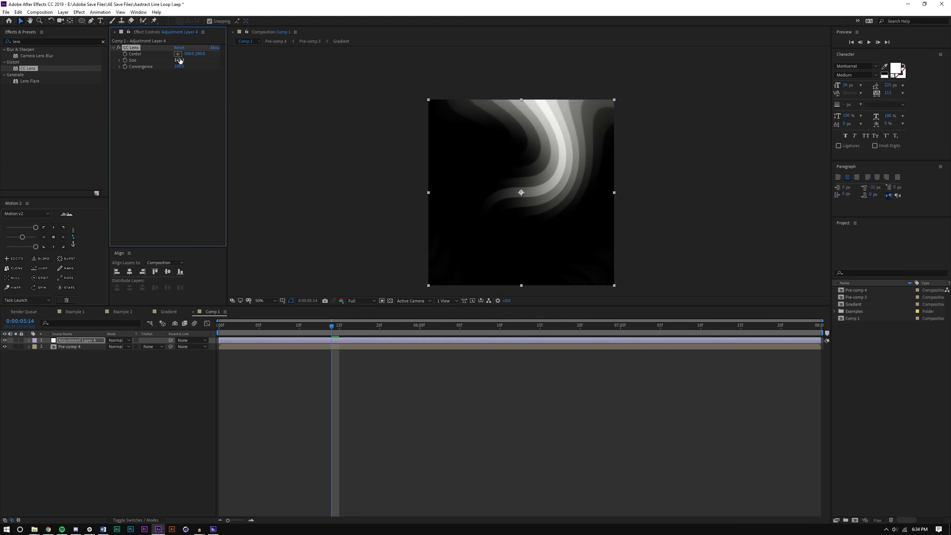
{"action": "left_click", "coordinate": [180, 60]}
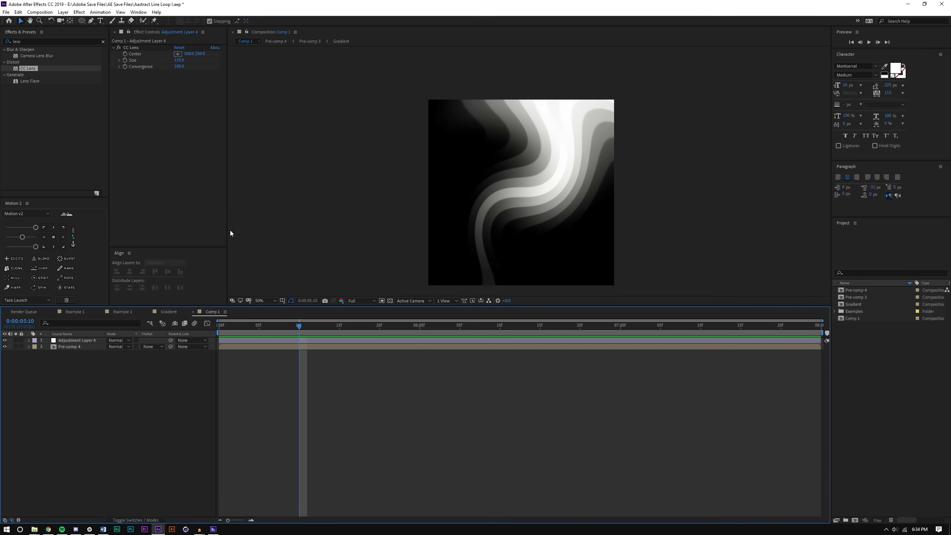
{"action": "left_click", "coordinate": [55, 41]}
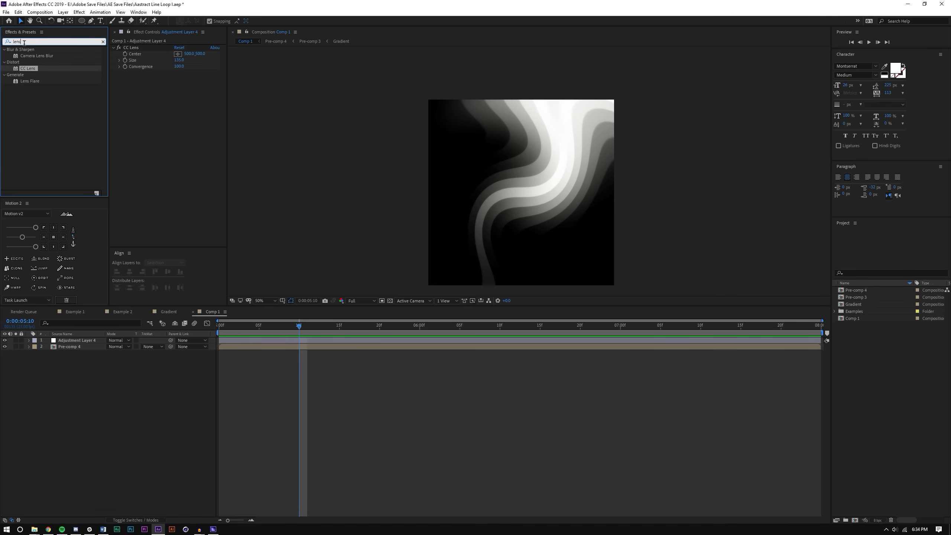
Add Noise and Tint to the adjustment layer, mapping white to a pink hex colour.
{"action": "type", "text": "noise"}
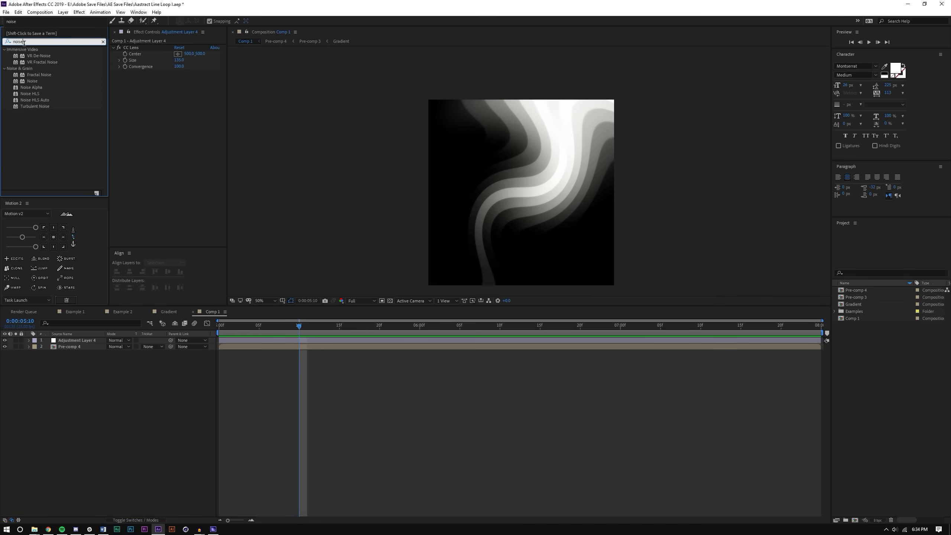
{"action": "double_click", "coordinate": [33, 80]}
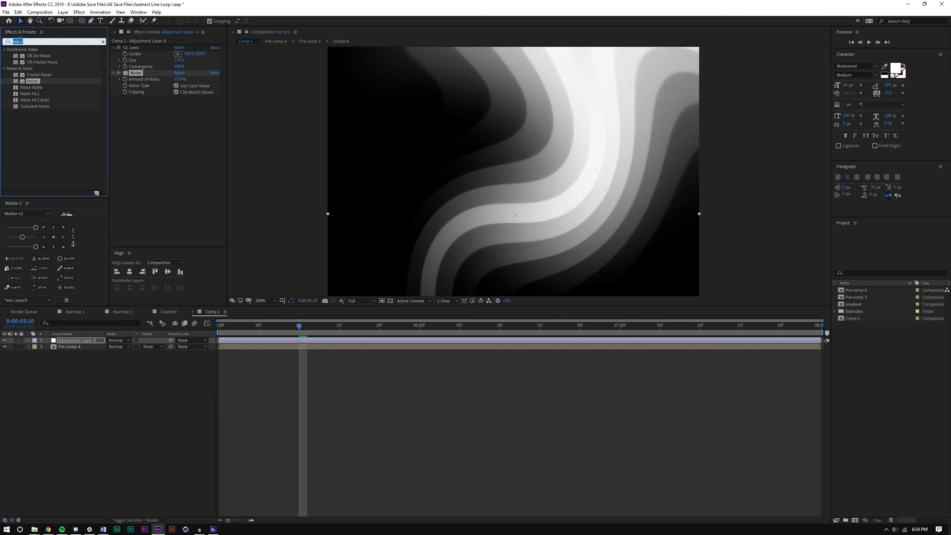
{"action": "type", "text": "tint"}
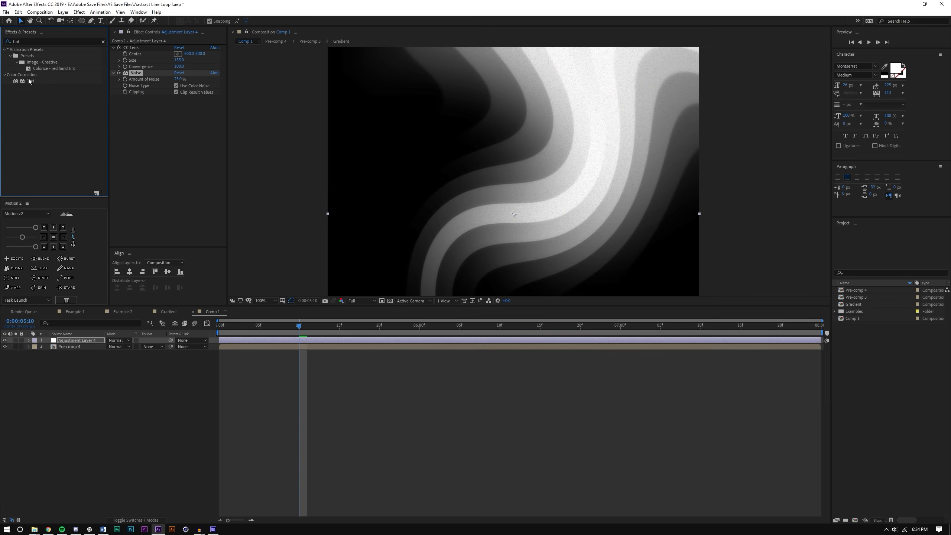
{"action": "double_click", "coordinate": [31, 81]}
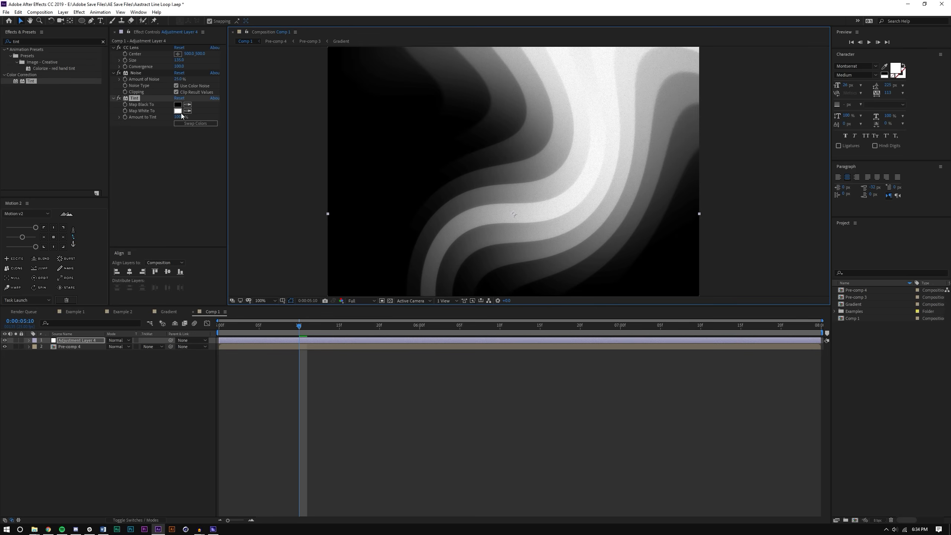
{"action": "left_click", "coordinate": [178, 110]}
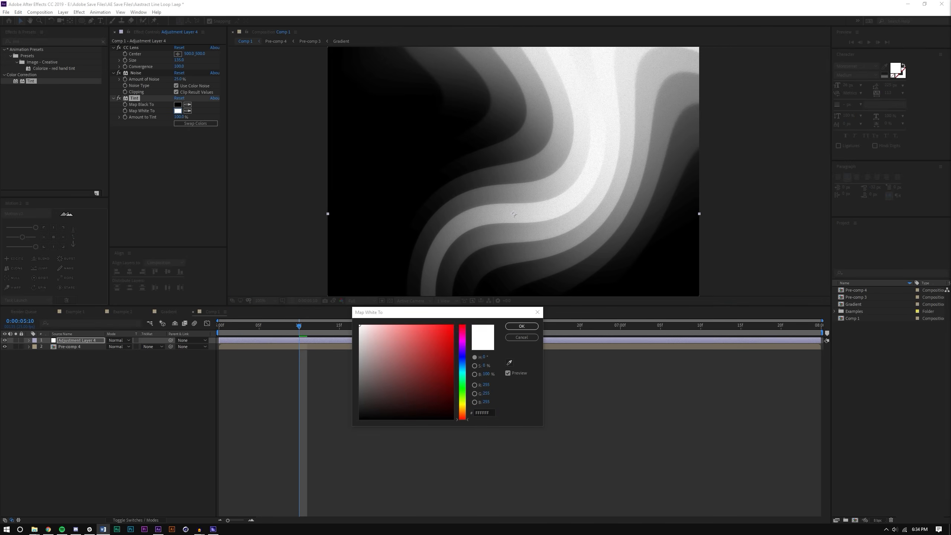
{"action": "left_click", "coordinate": [482, 413]}
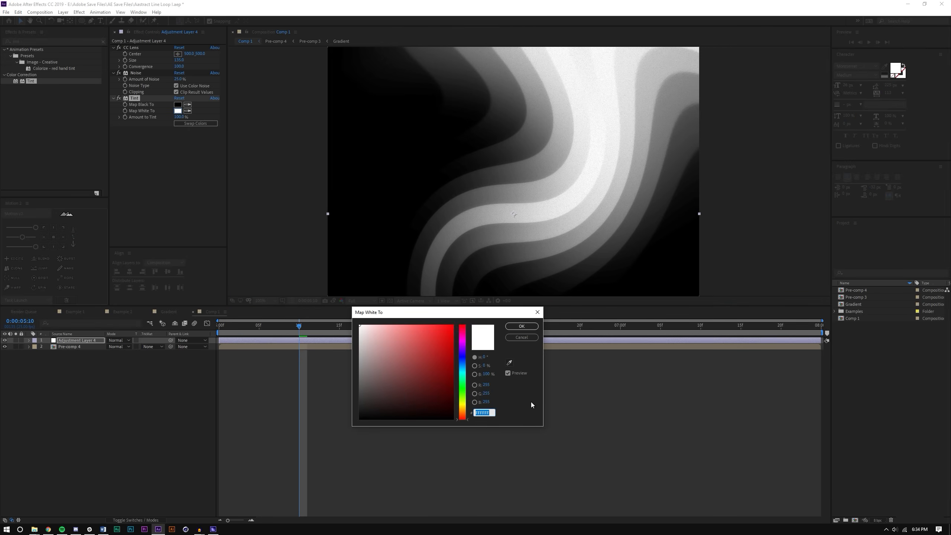
{"action": "left_click", "coordinate": [521, 326]}
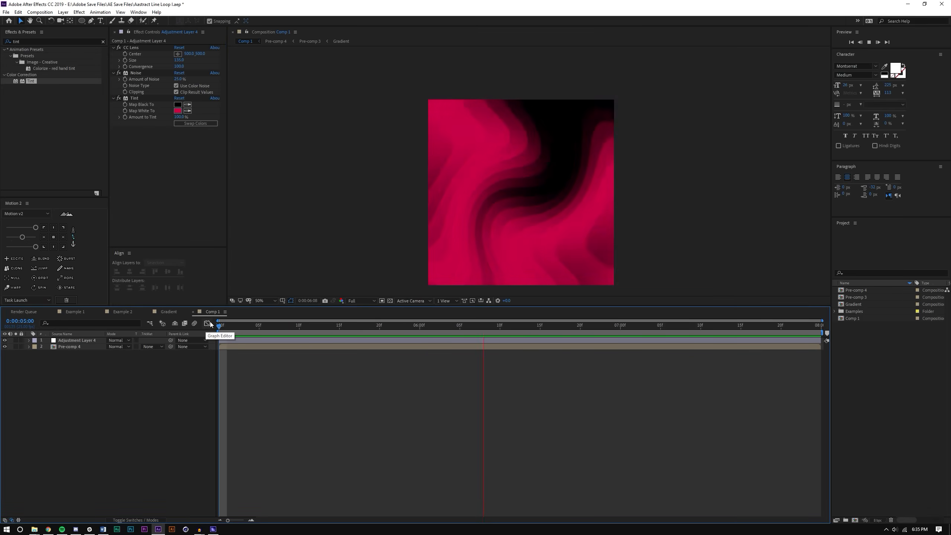
Preview the looping pink animation and jump to a different point in time.
{"action": "left_click", "coordinate": [282, 324]}
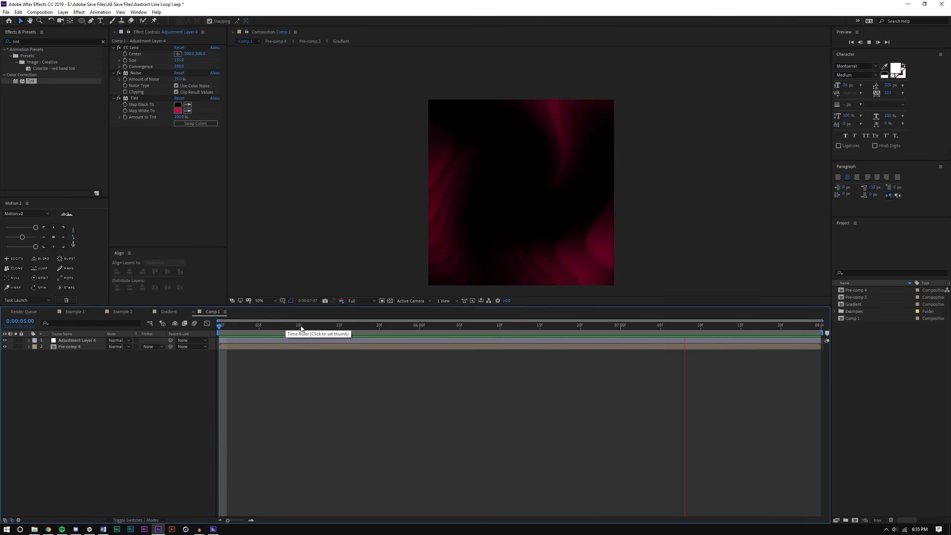
{"action": "left_click", "coordinate": [283, 326]}
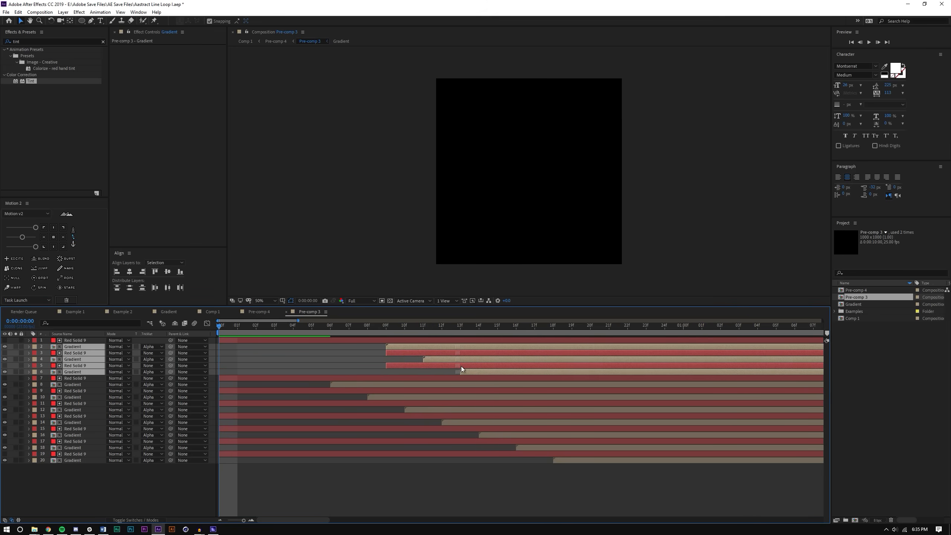
Scrub Pre-comp 3 to watch the gradient bars move, then return to Comp 1.
{"action": "left_click", "coordinate": [423, 326]}
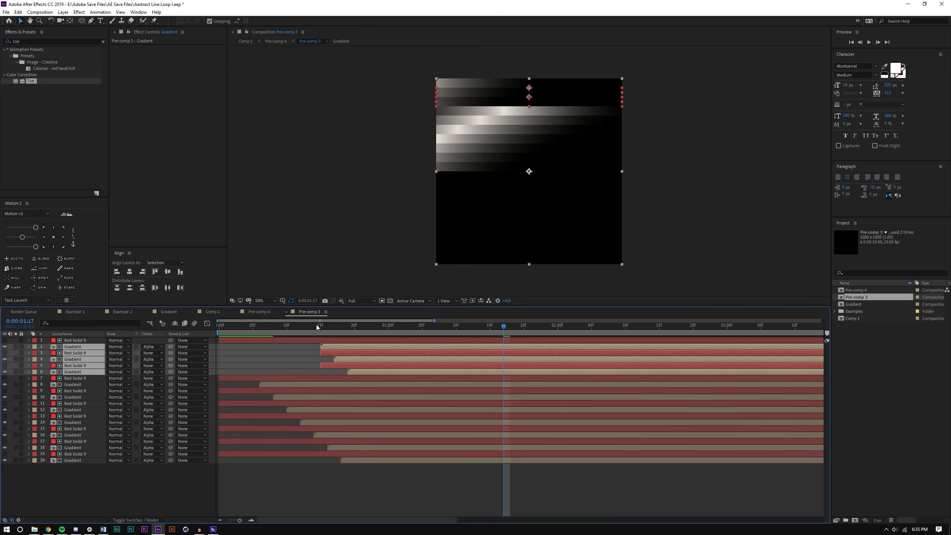
{"action": "left_click", "coordinate": [646, 326]}
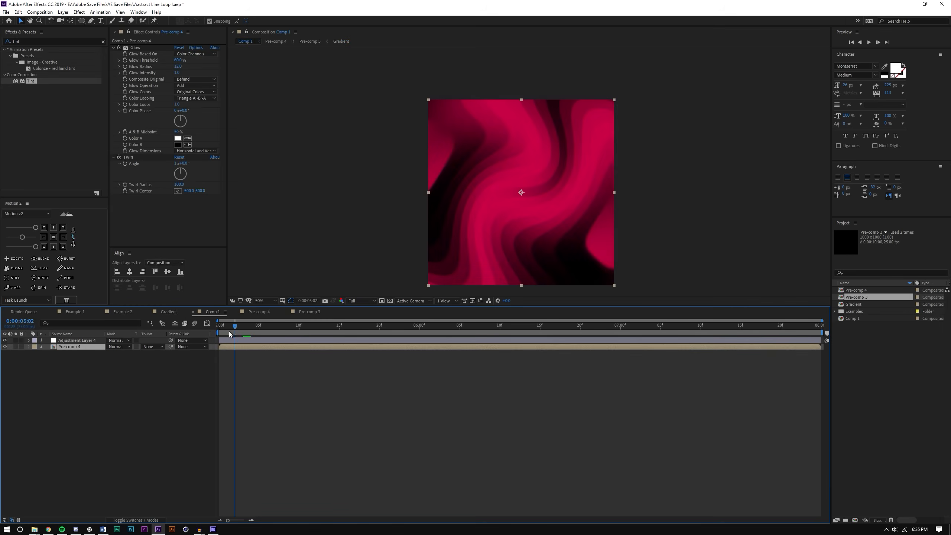
Preview the looping Comp 1 wave animation and jump to a different moment in time.
{"action": "left_click", "coordinate": [347, 325]}
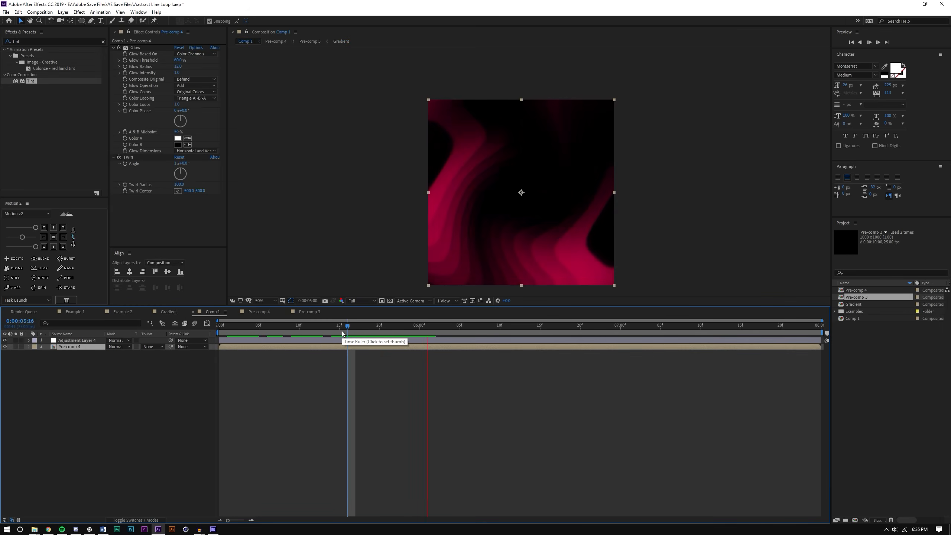
{"action": "left_click", "coordinate": [346, 326]}
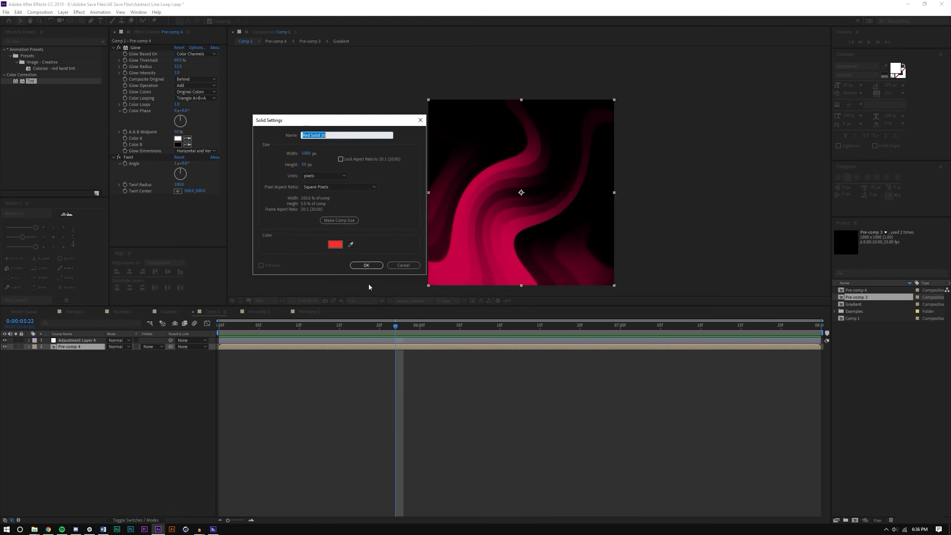
Create Black Solid 3 under Pre-comp 4 and set Tint Map Black cyan, Map White red.
{"action": "left_click", "coordinate": [335, 243]}
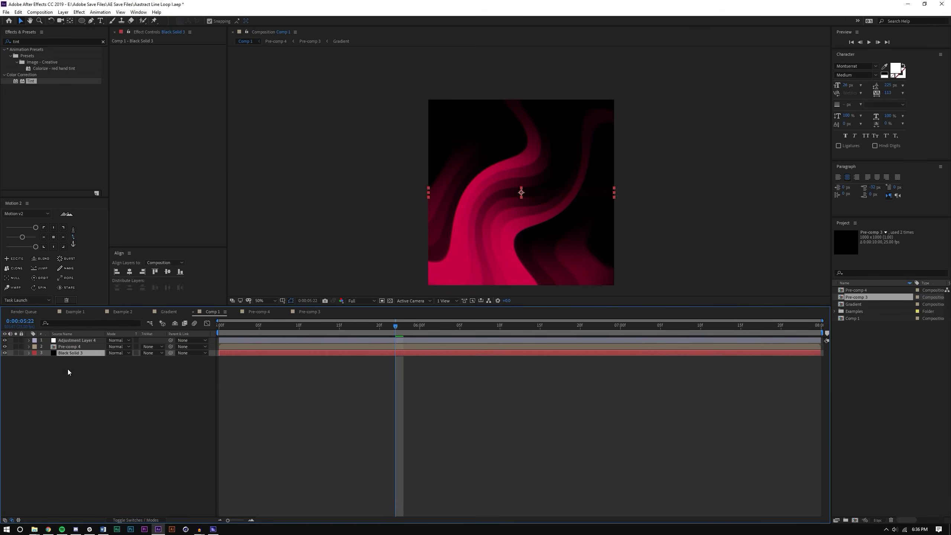
{"action": "mouse_move", "coordinate": [521, 191]}
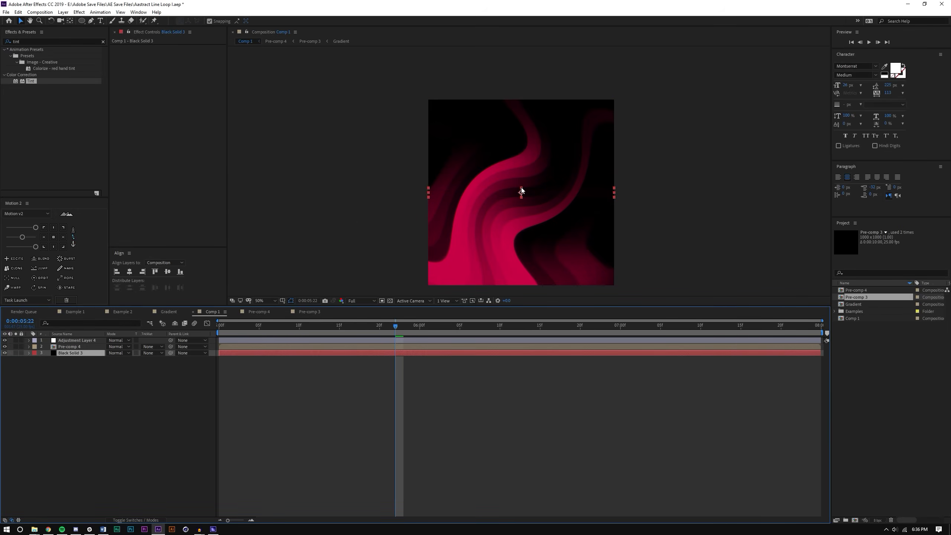
{"action": "double_click", "coordinate": [71, 353]}
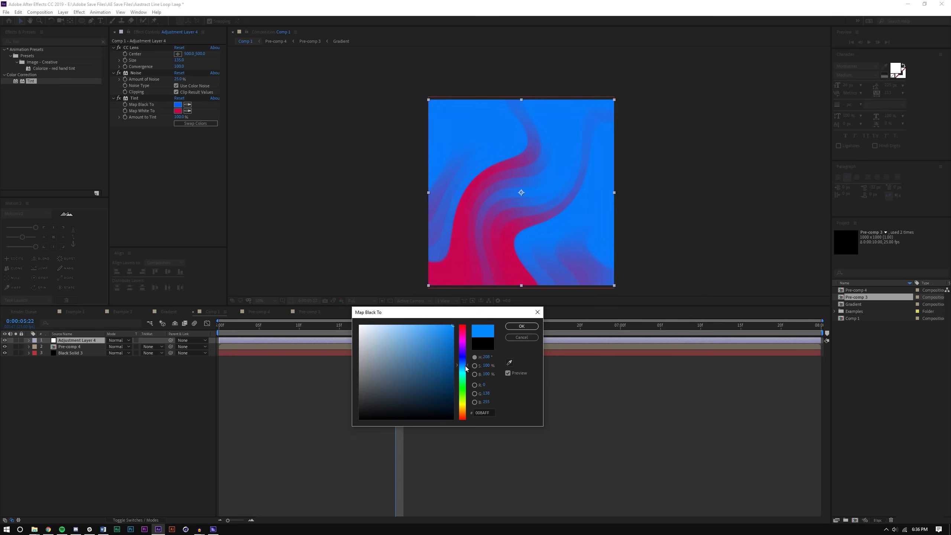
{"action": "left_click", "coordinate": [521, 326]}
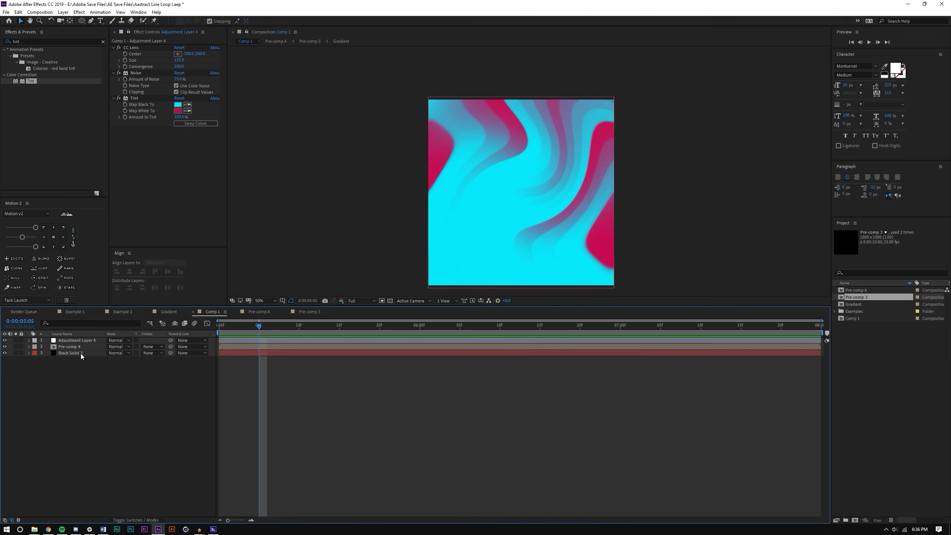
{"action": "left_click", "coordinate": [183, 111]}
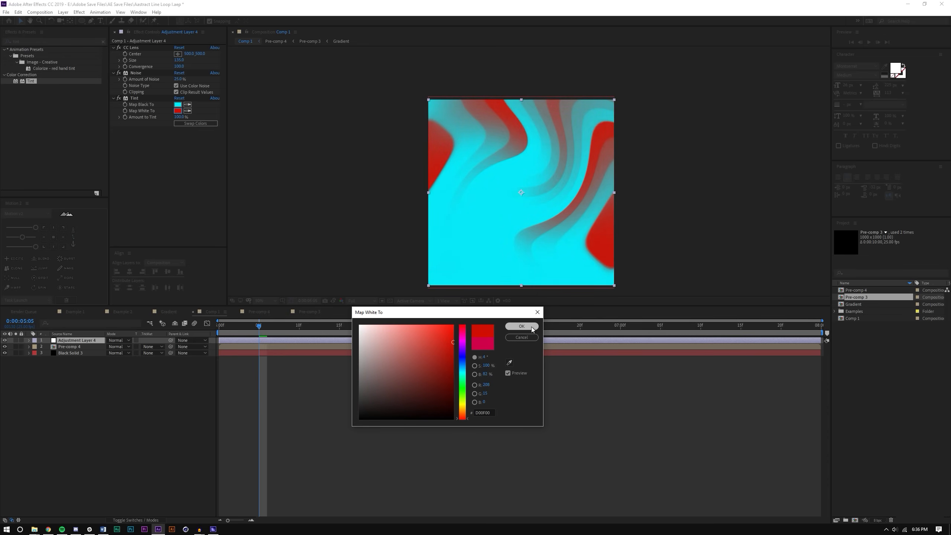
{"action": "left_click", "coordinate": [521, 326]}
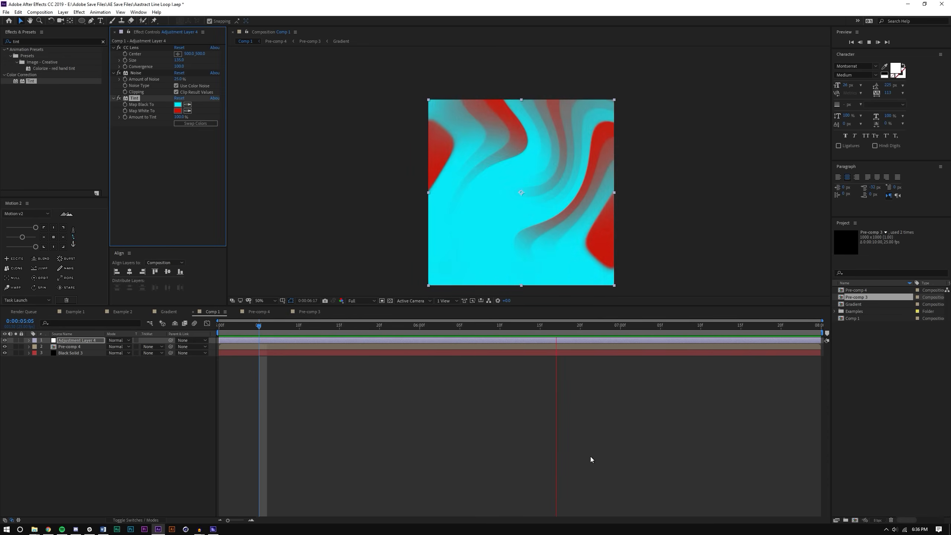